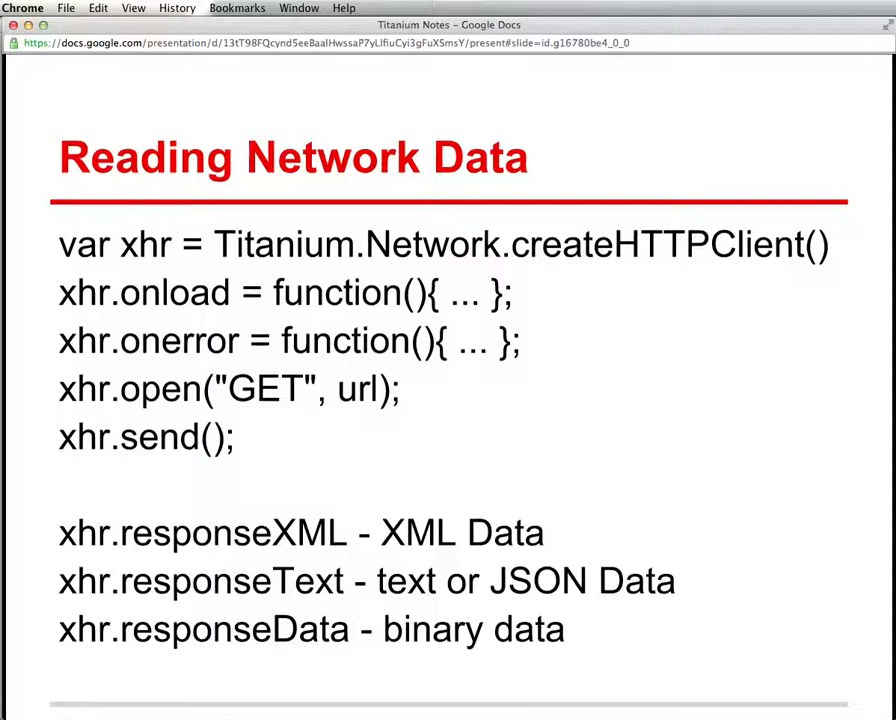
mouse_move(336, 442)
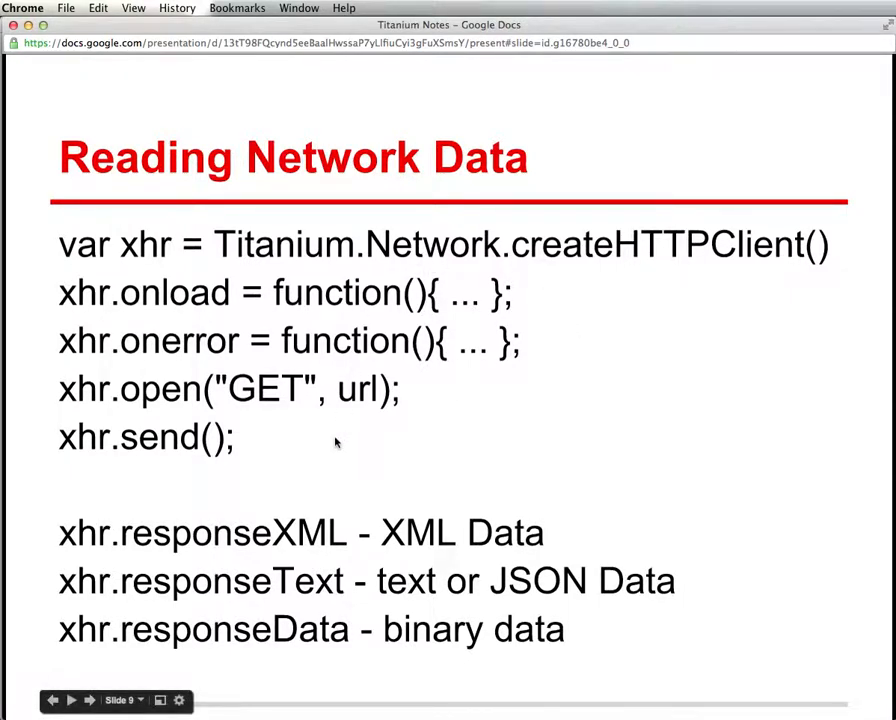
mouse_move(528, 324)
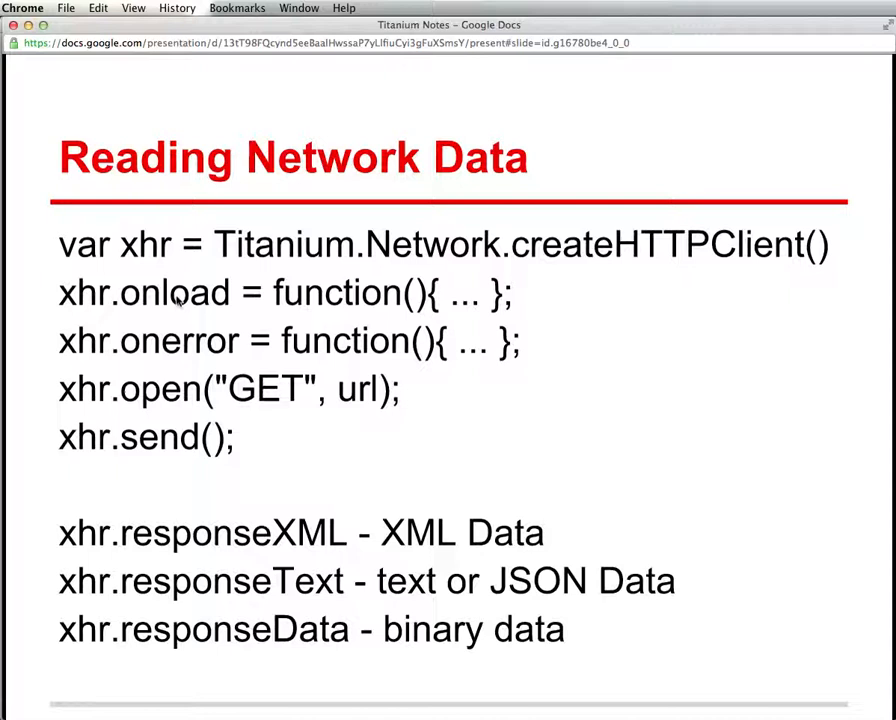
mouse_move(136, 448)
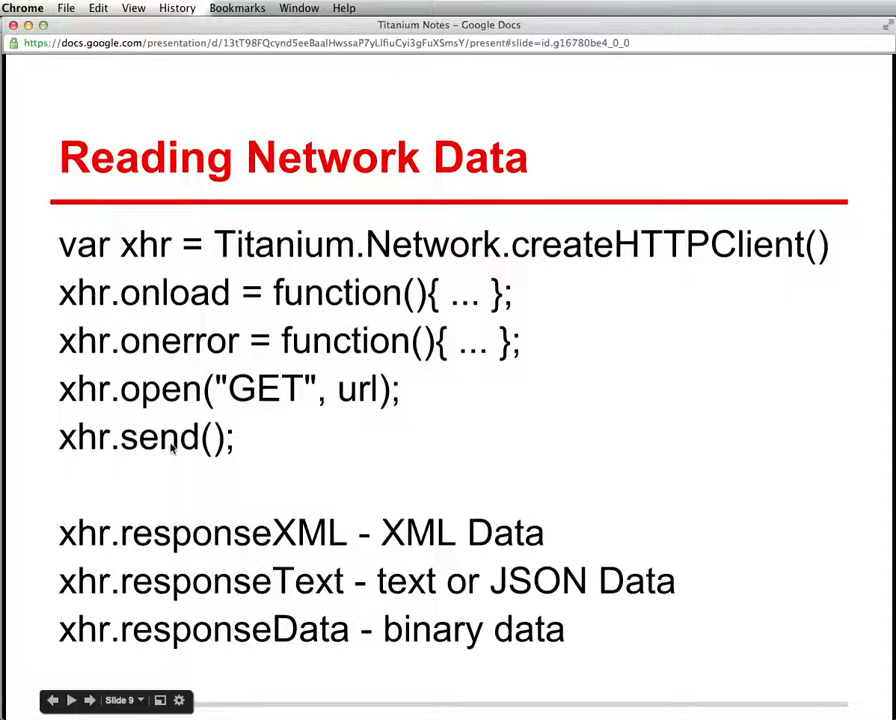
mouse_move(240, 402)
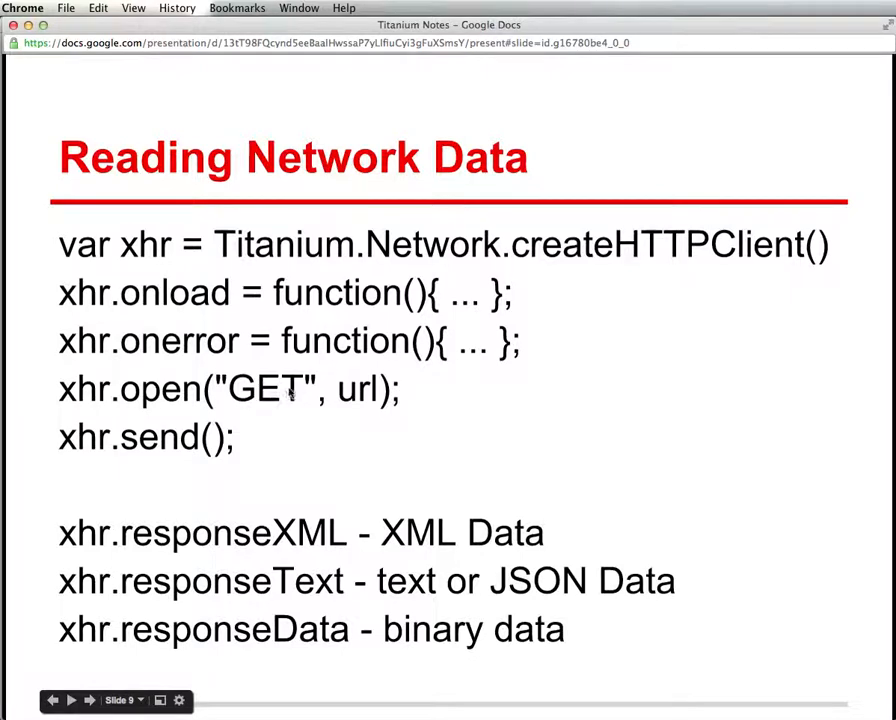
mouse_move(278, 408)
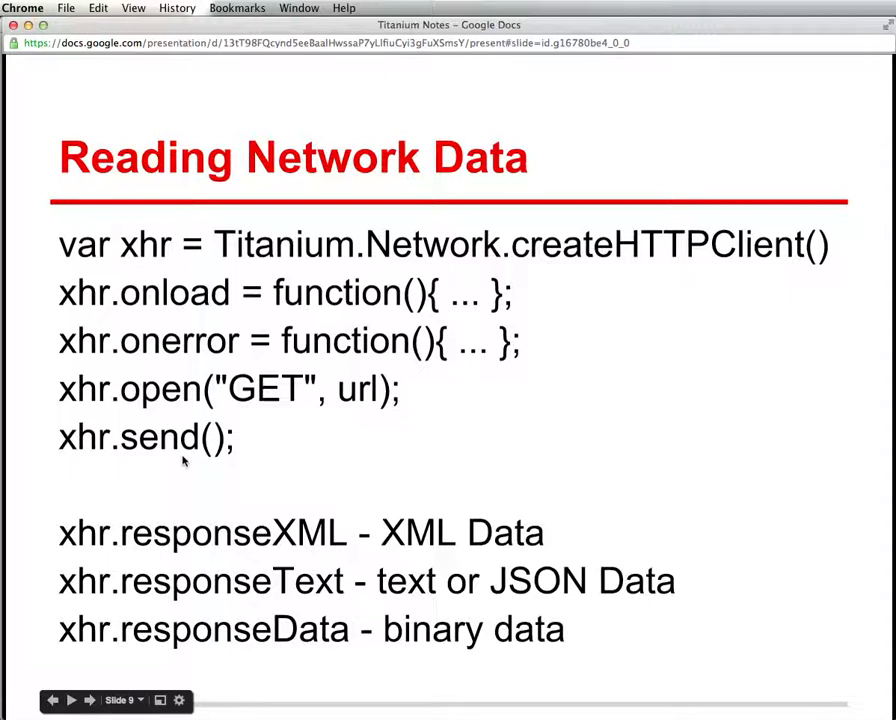
mouse_move(280, 400)
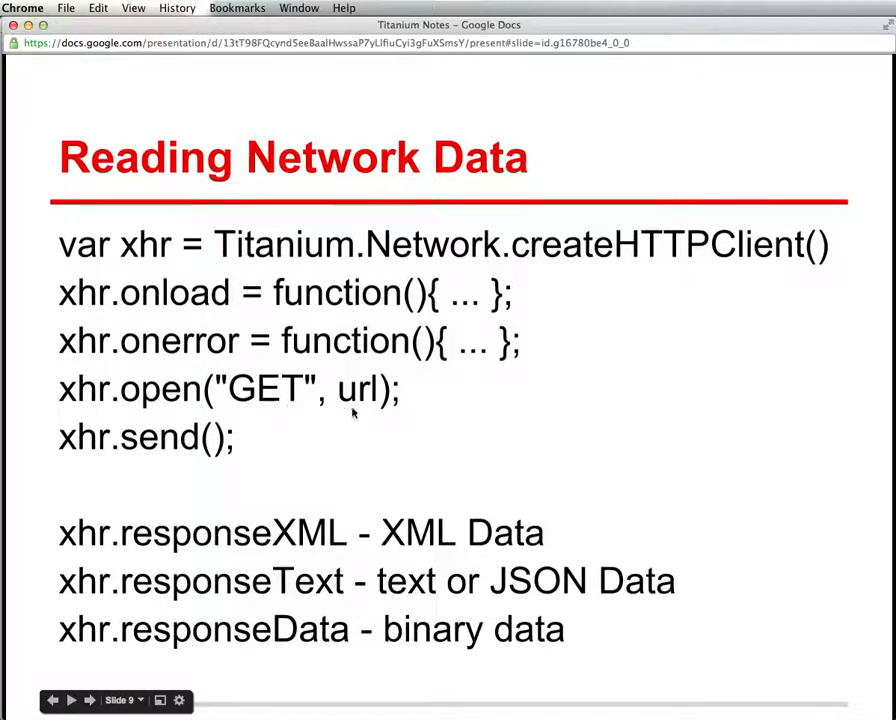
mouse_move(470, 300)
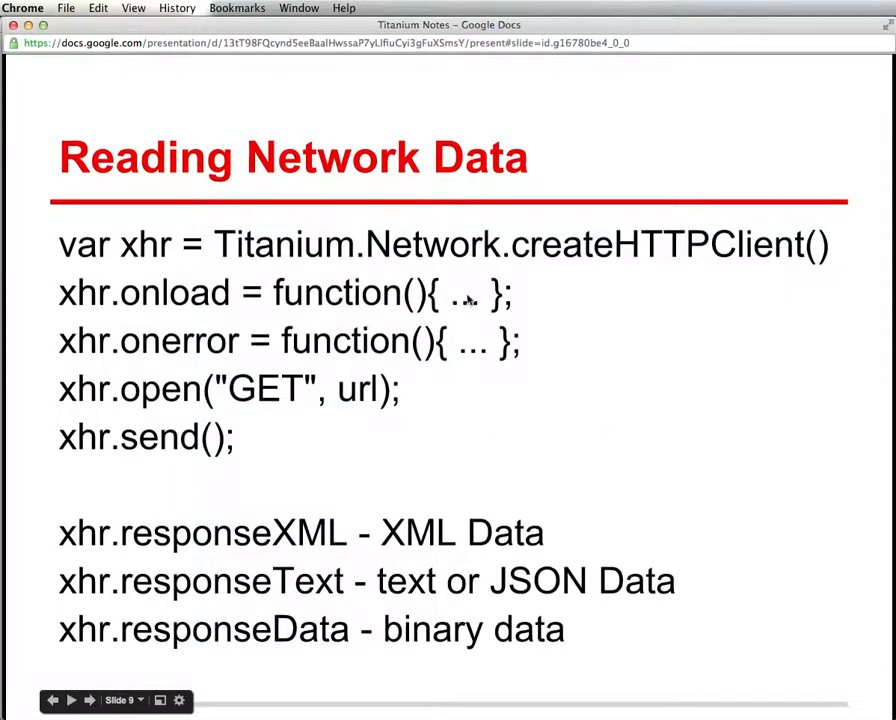
mouse_move(490, 350)
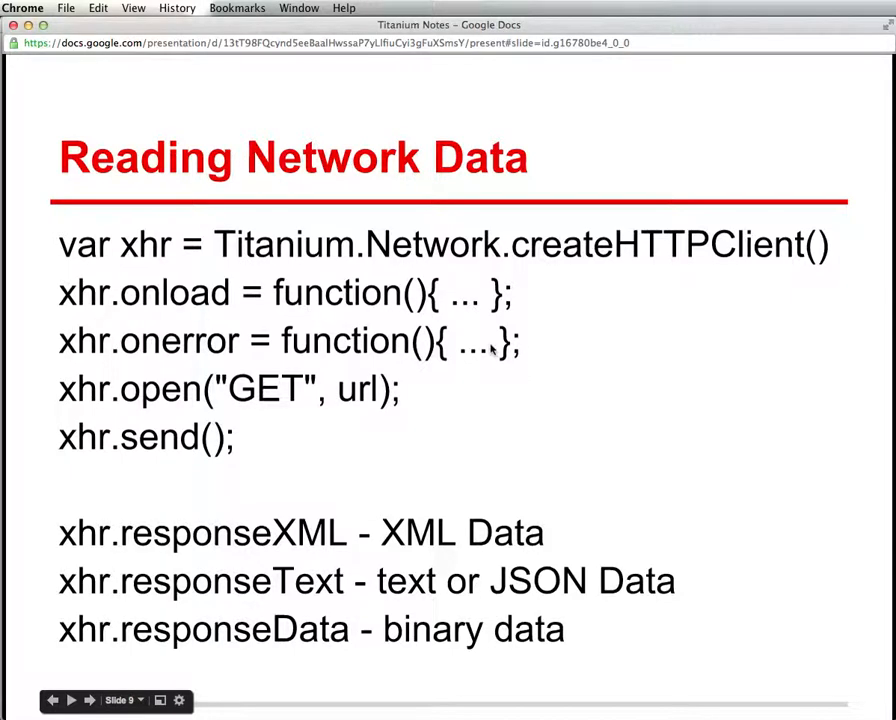
mouse_move(436, 476)
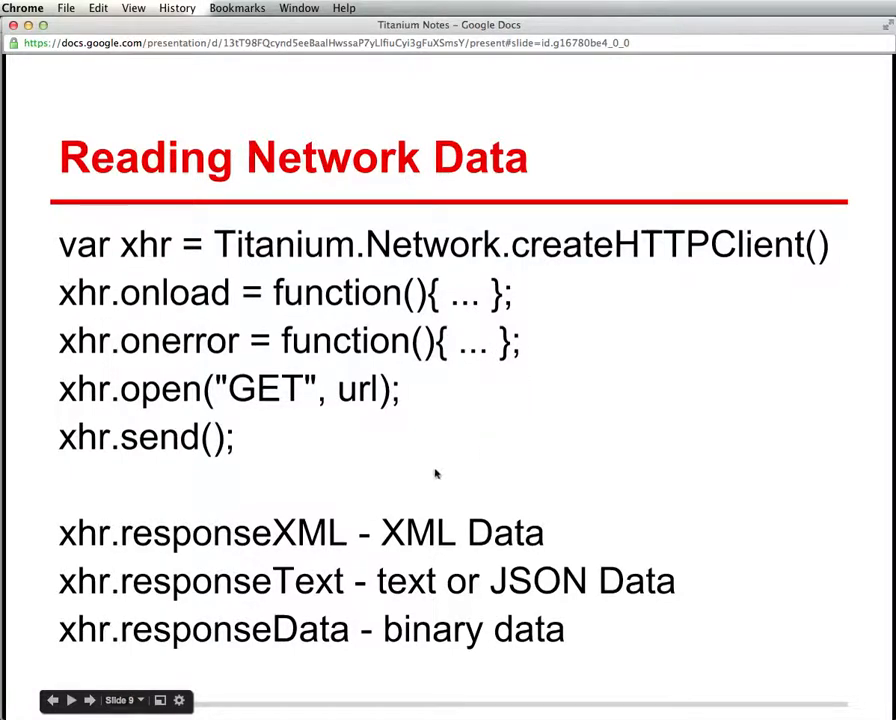
mouse_move(450, 300)
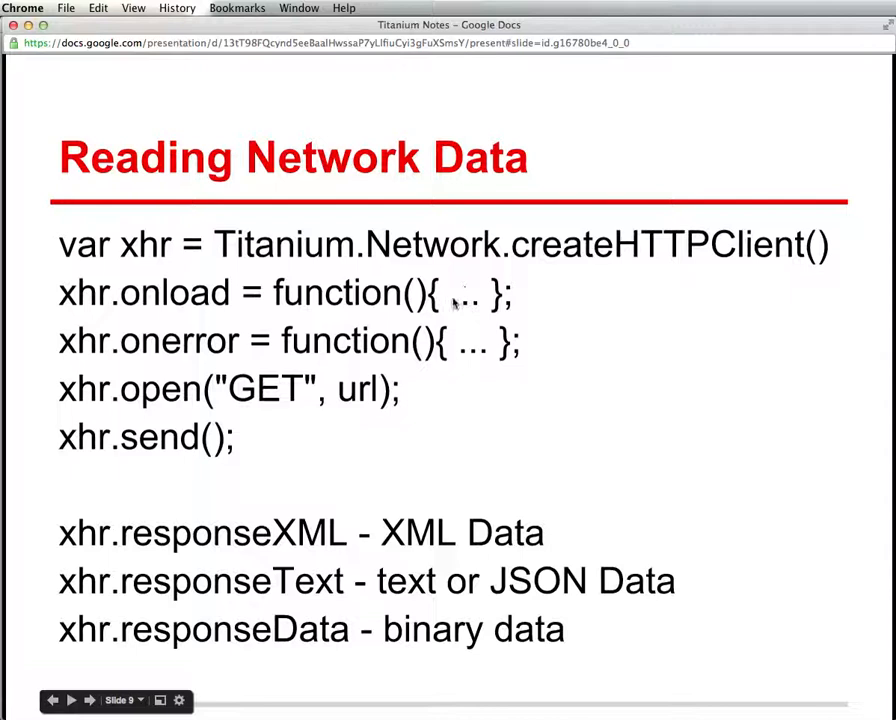
mouse_move(452, 300)
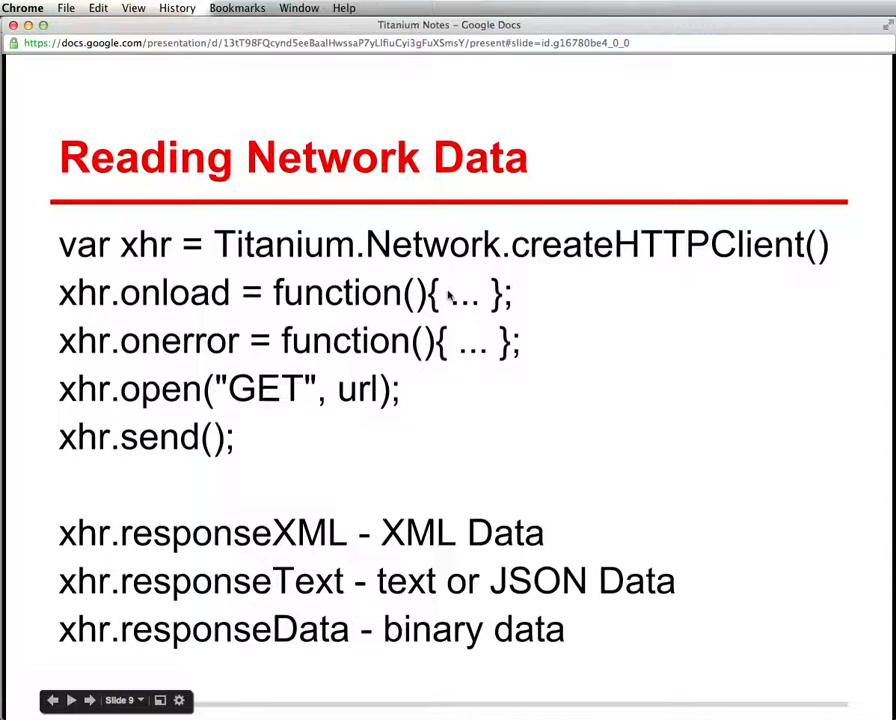
mouse_move(264, 658)
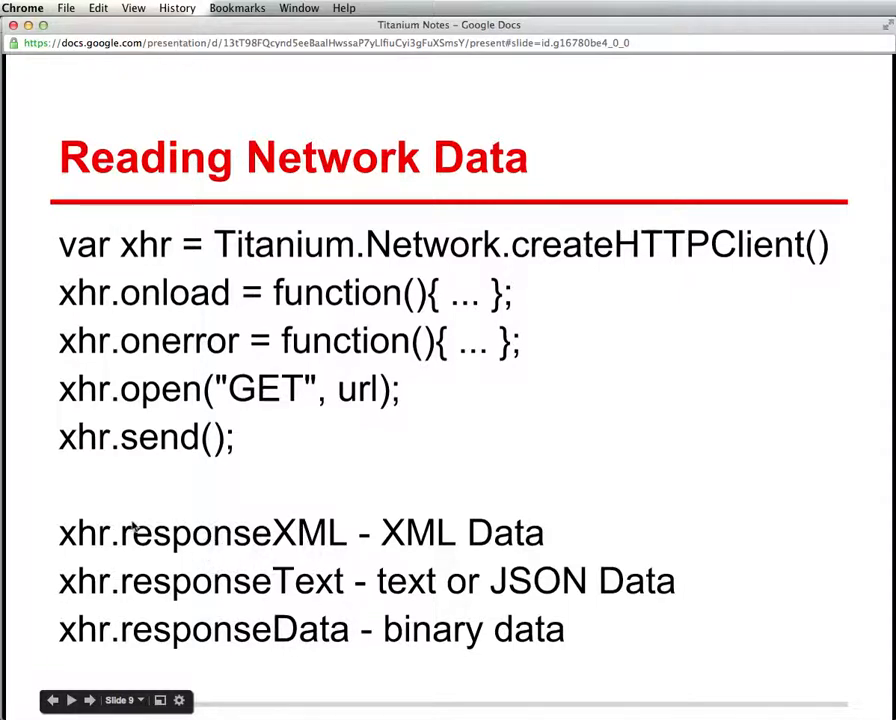
mouse_move(140, 544)
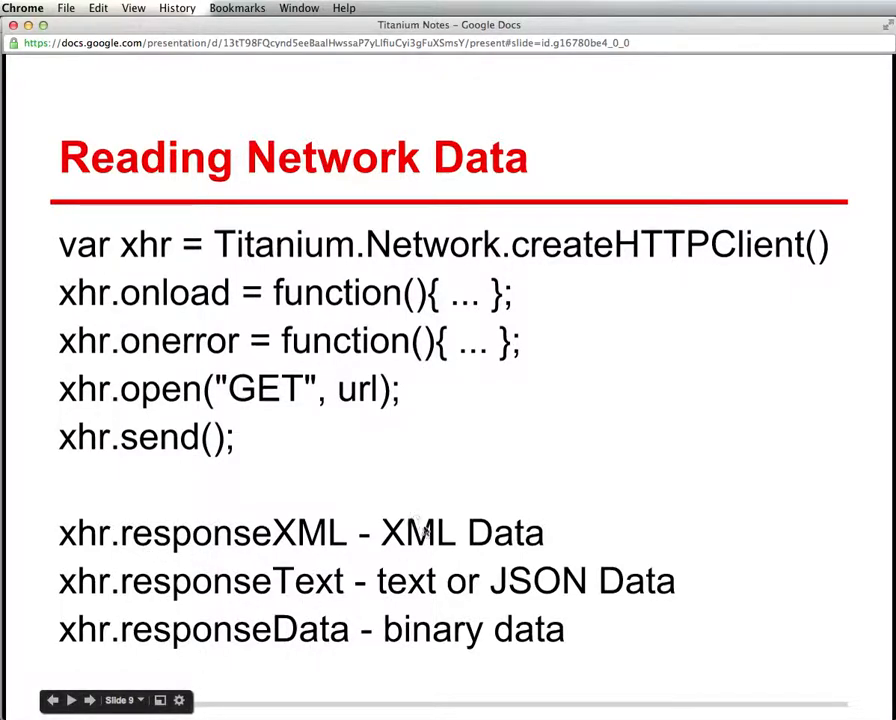
mouse_move(420, 652)
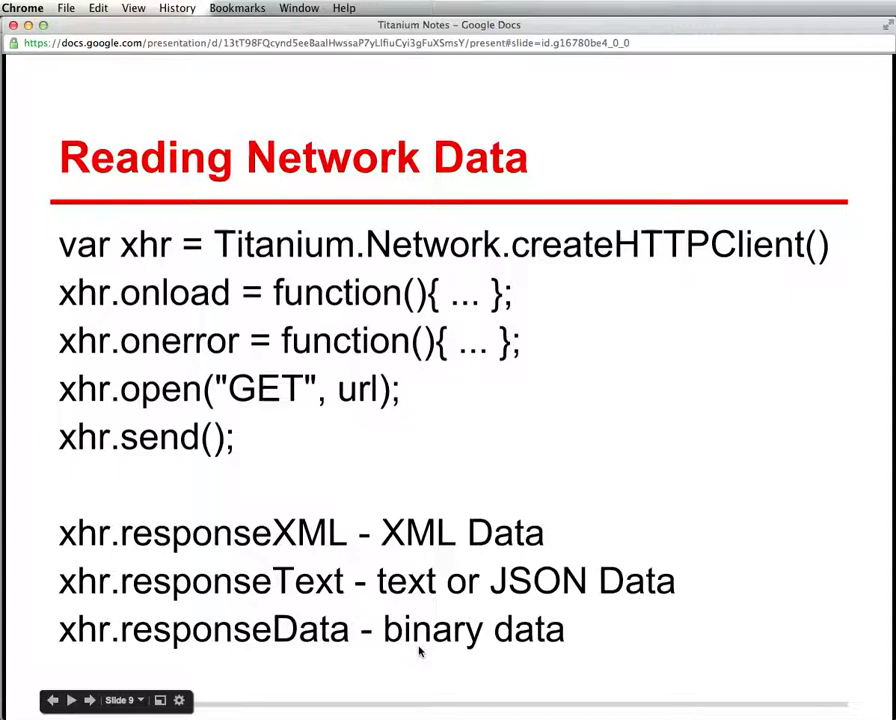
mouse_move(418, 652)
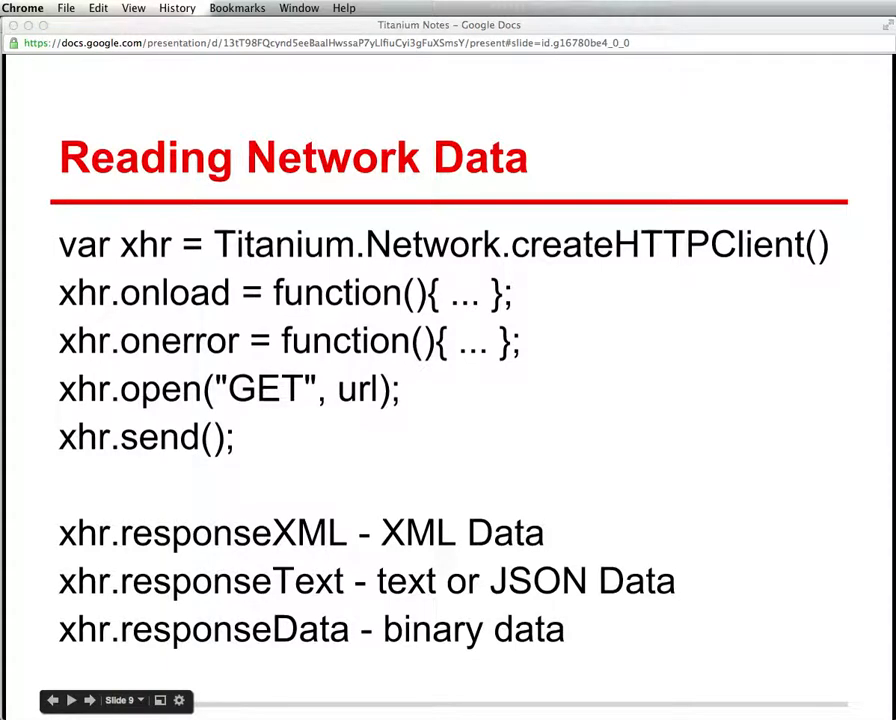
mouse_move(120, 104)
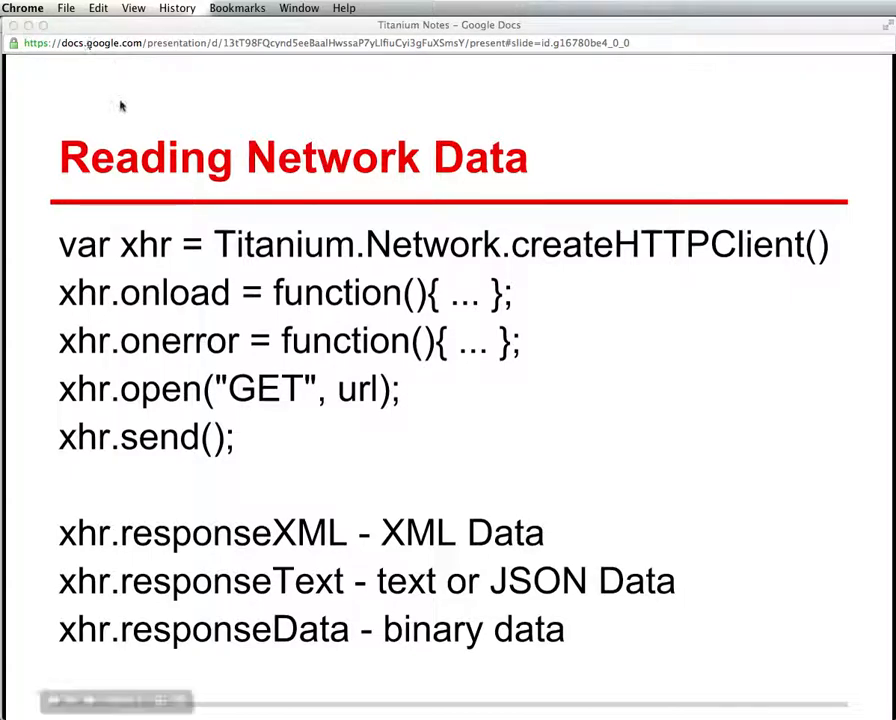
mouse_move(188, 132)
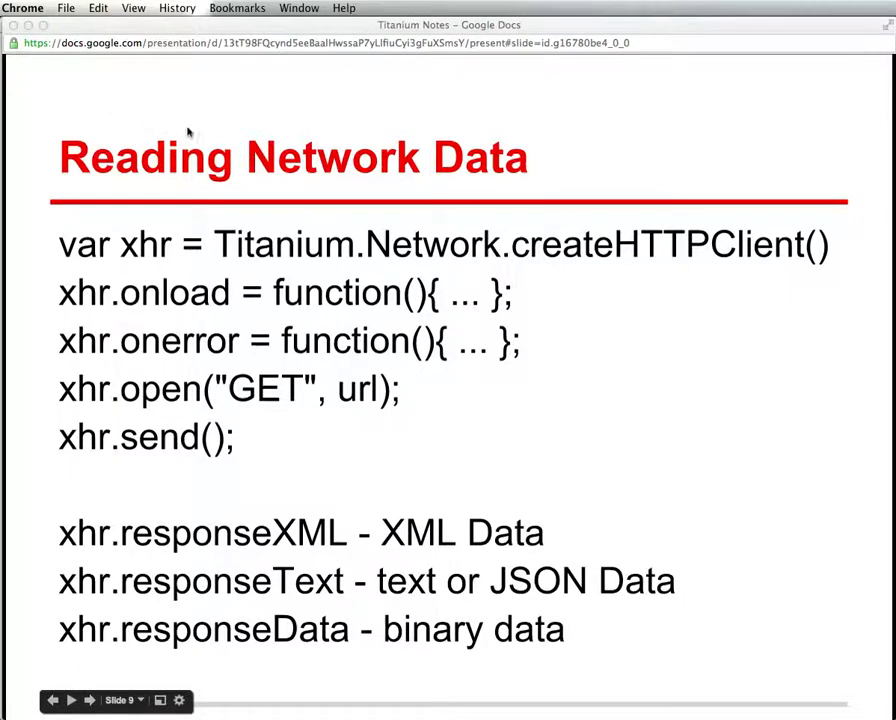
- Advance the presentation to the sample buildings XML slide
left_click(88, 700)
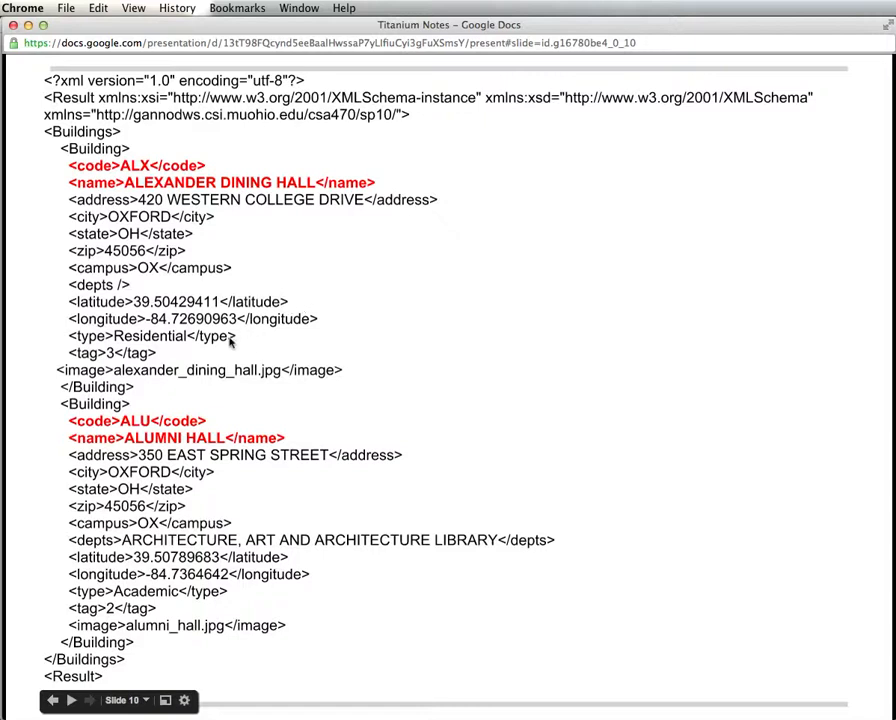
mouse_move(368, 200)
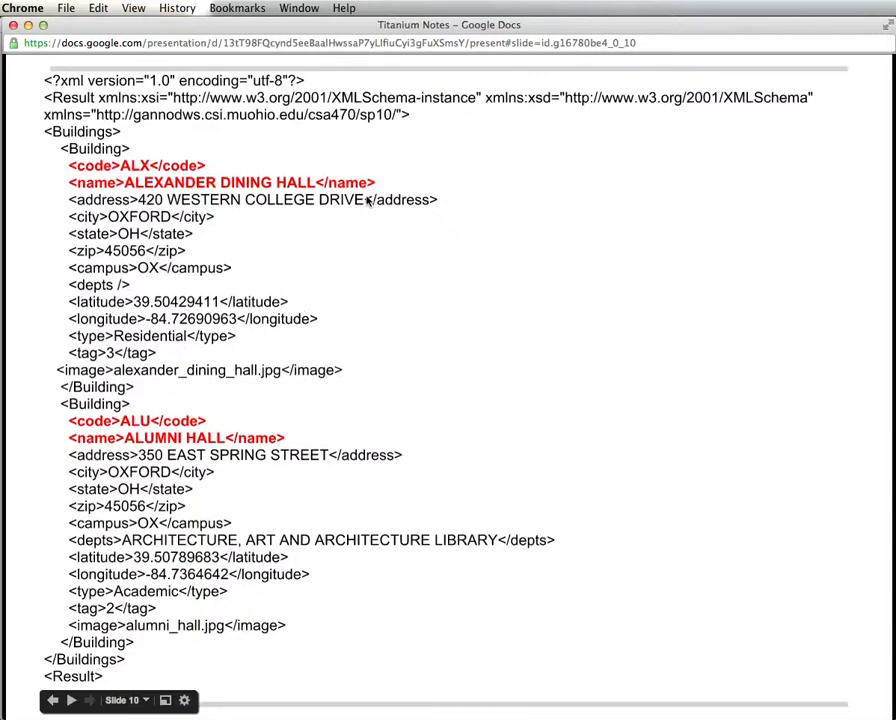
mouse_move(392, 176)
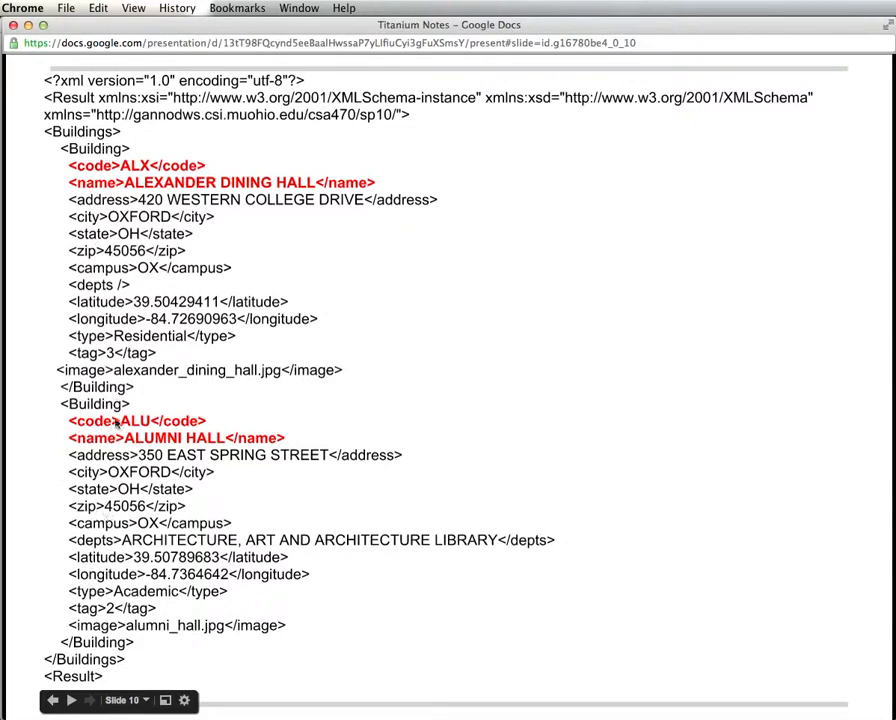
mouse_move(318, 360)
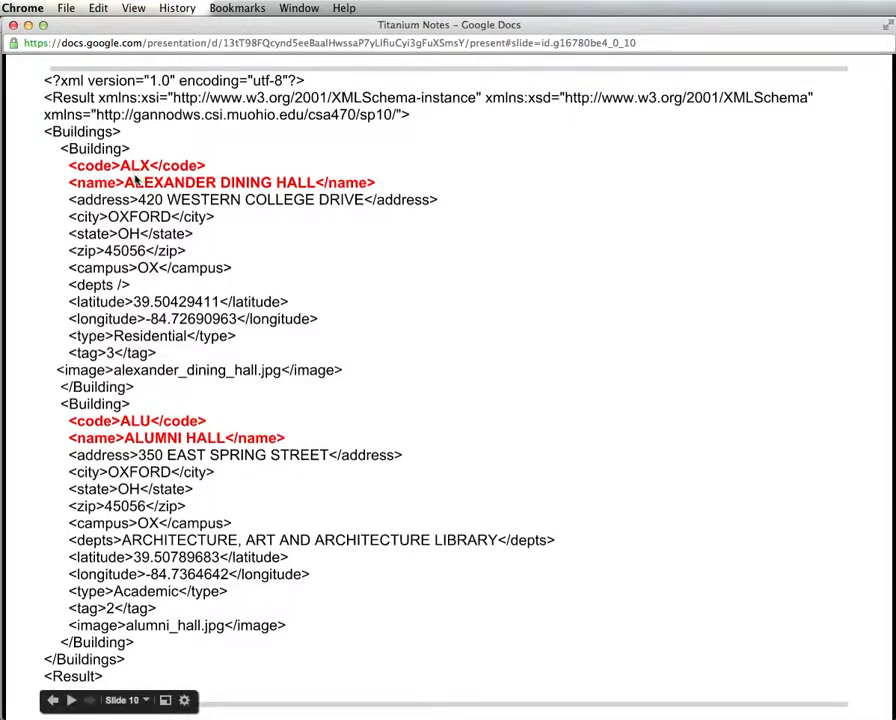
mouse_move(178, 136)
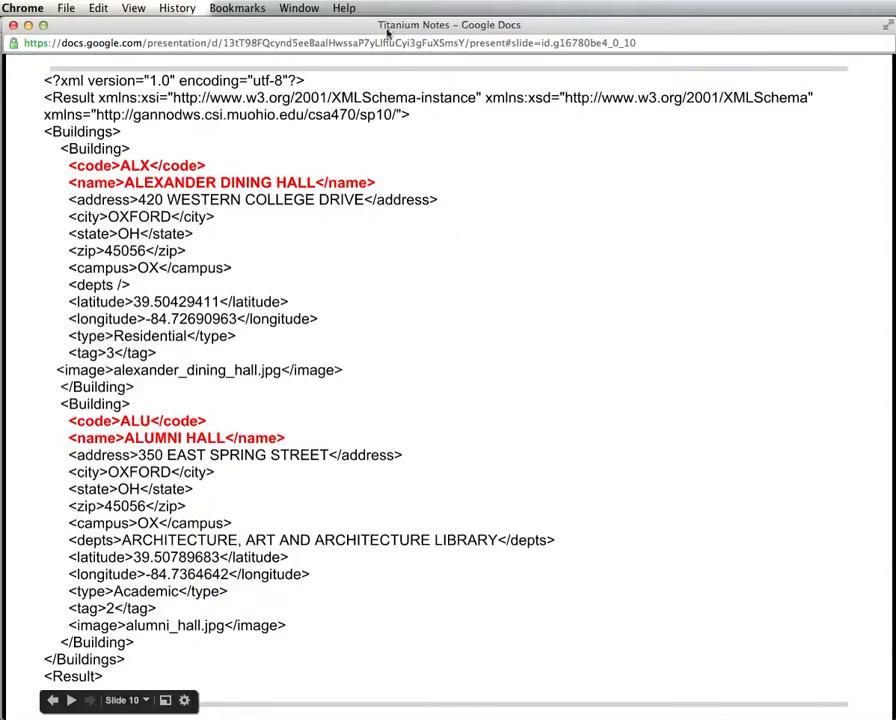
mouse_move(250, 10)
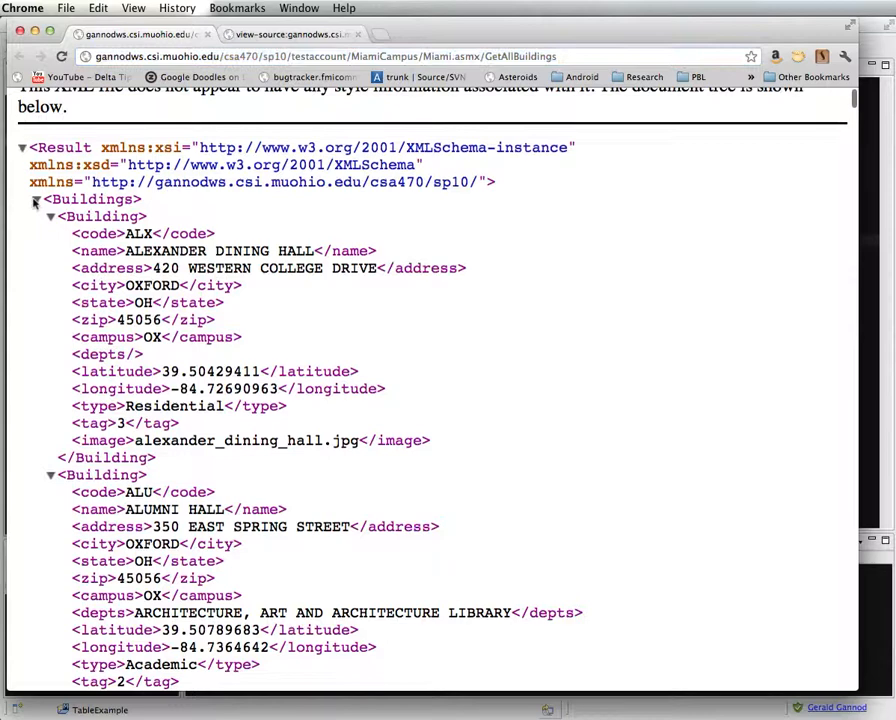
- Collapse and re-expand the Art Building node in the XML feed tree
scroll("up", 3)
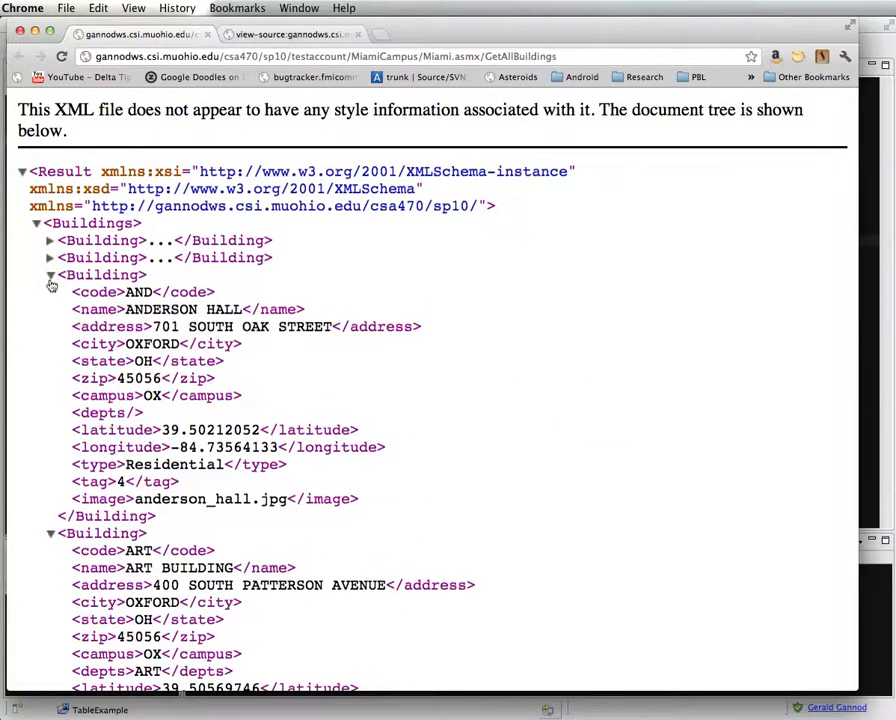
left_click(48, 292)
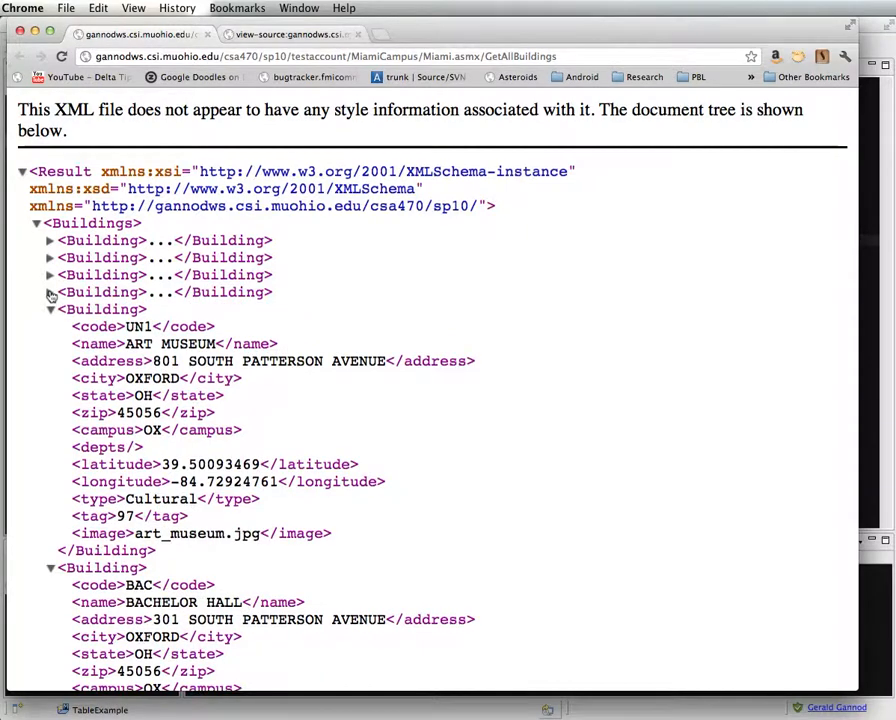
left_click(48, 292)
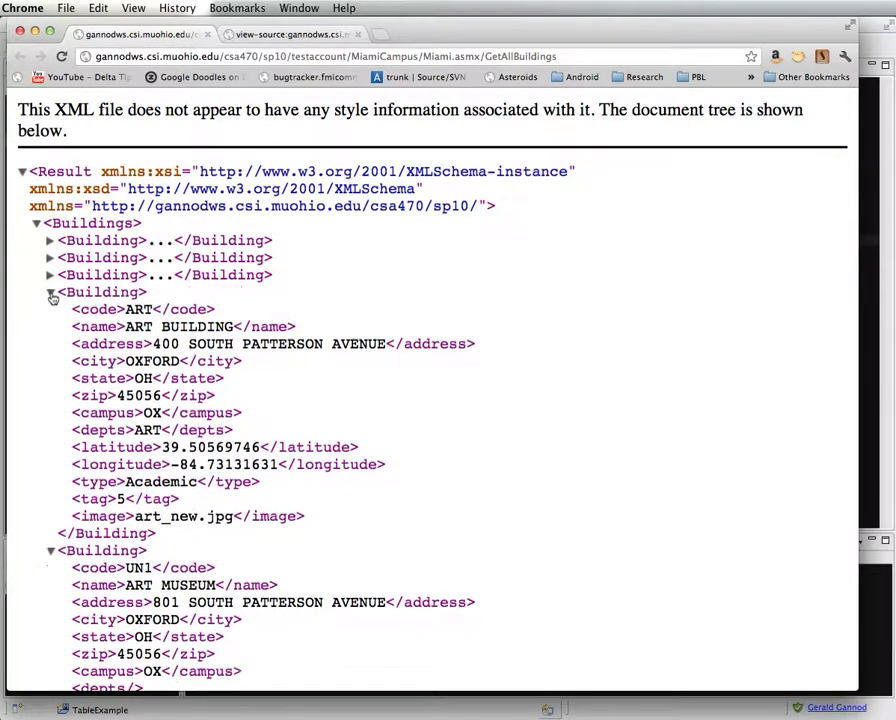
mouse_move(124, 324)
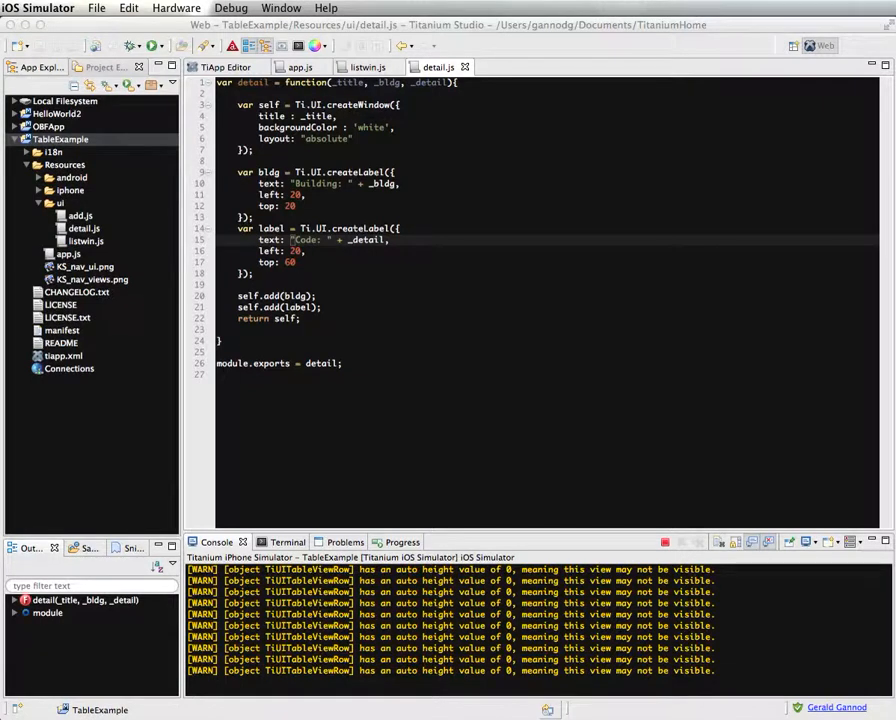
mouse_move(296, 72)
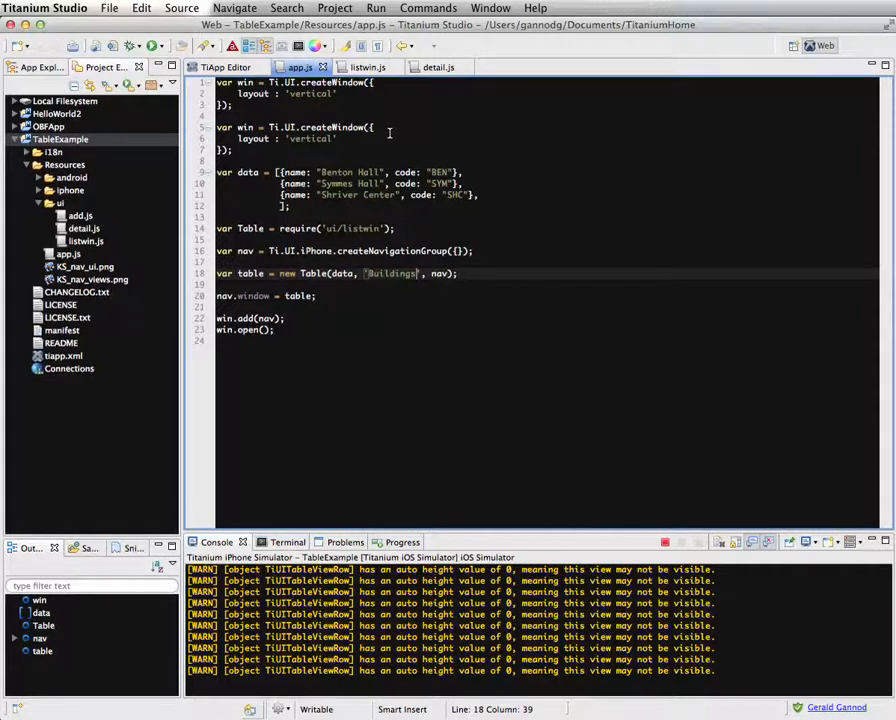
- Review listwin.js and the table code before running TableExample in the iOS simulator
left_click(438, 66)
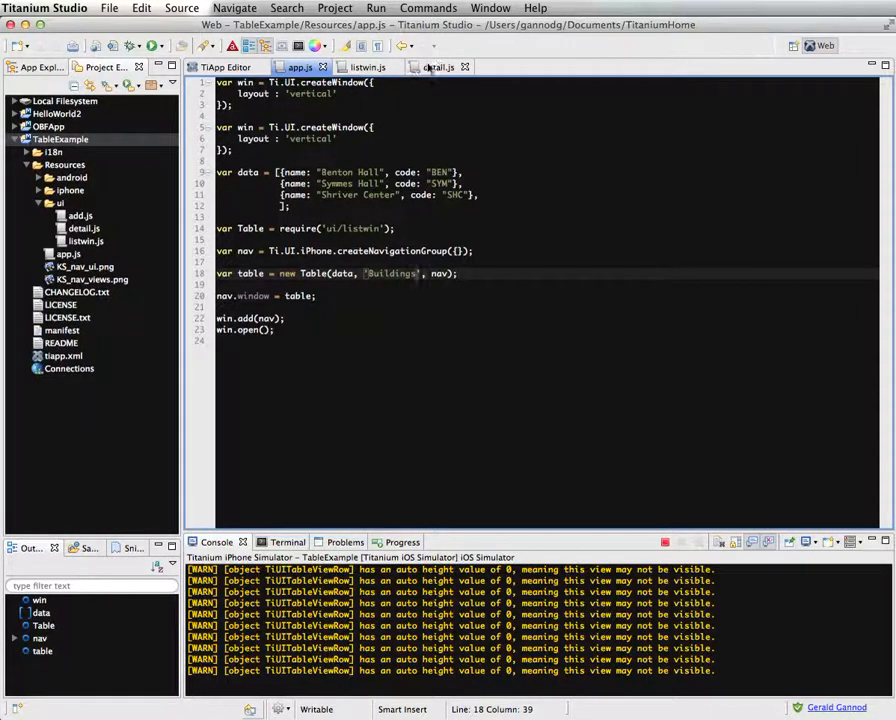
mouse_move(436, 68)
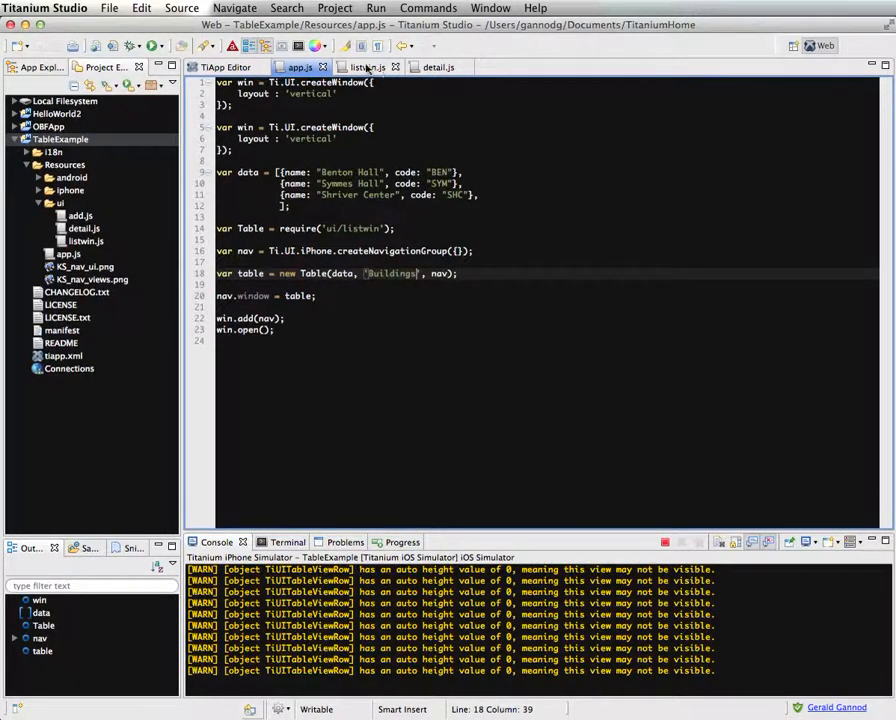
left_click(368, 68)
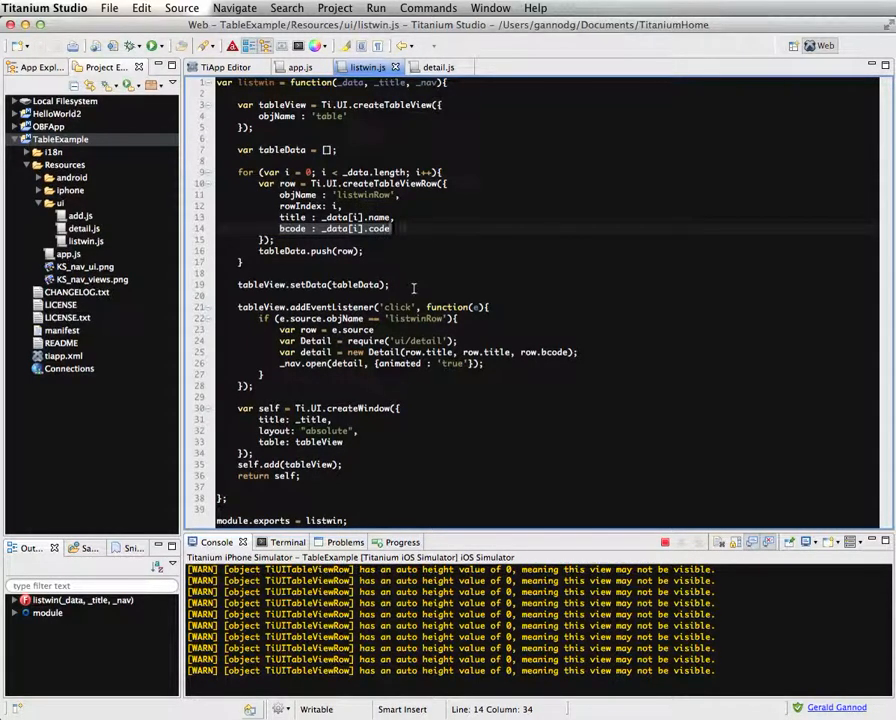
left_click(436, 68)
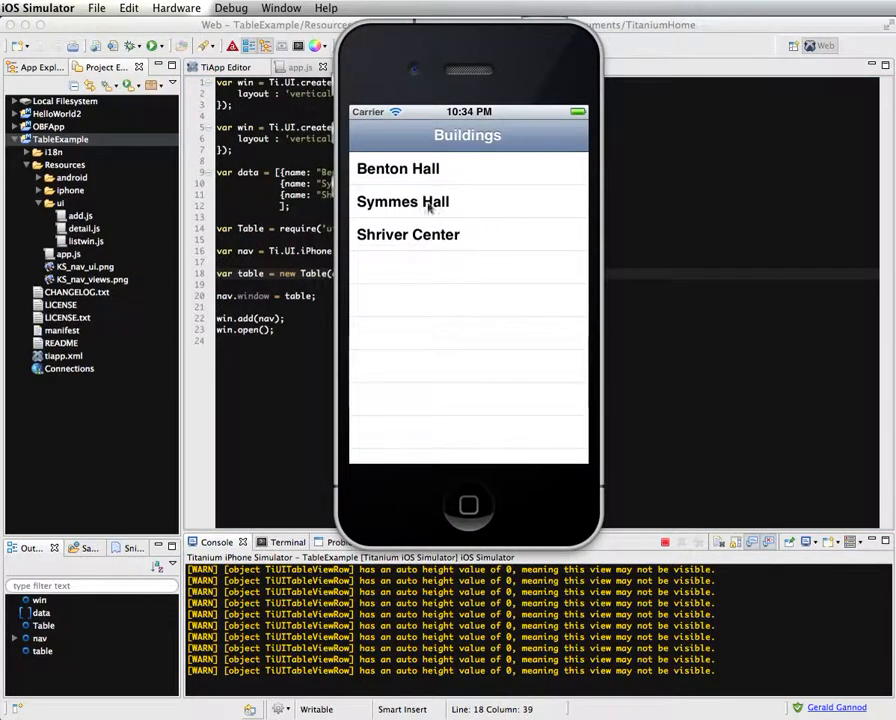
mouse_move(400, 274)
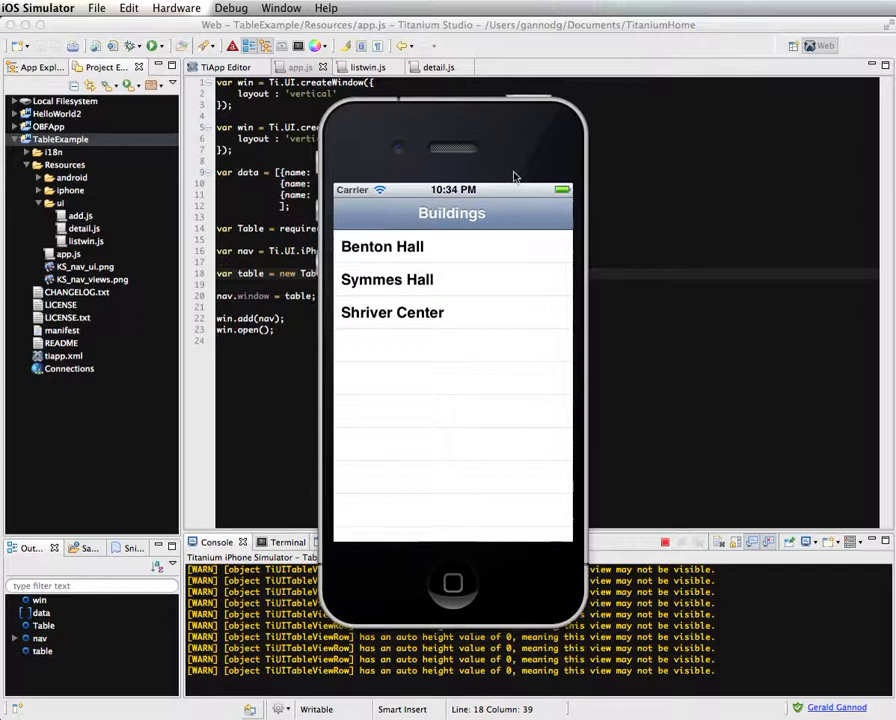
mouse_move(416, 270)
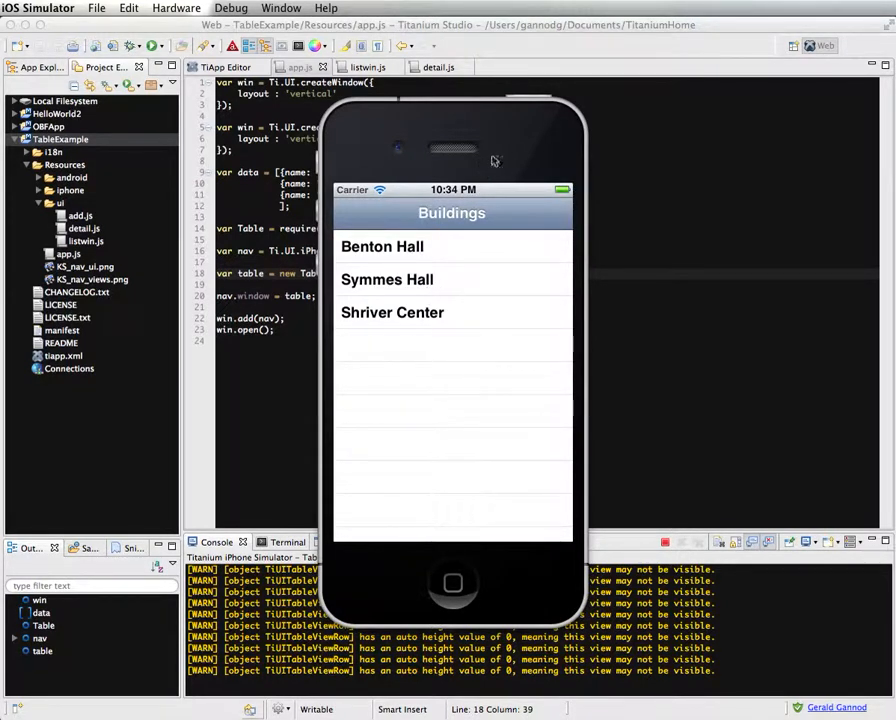
- View the Symmes Hall detail screen in the simulator and return to the Buildings list
left_click(382, 246)
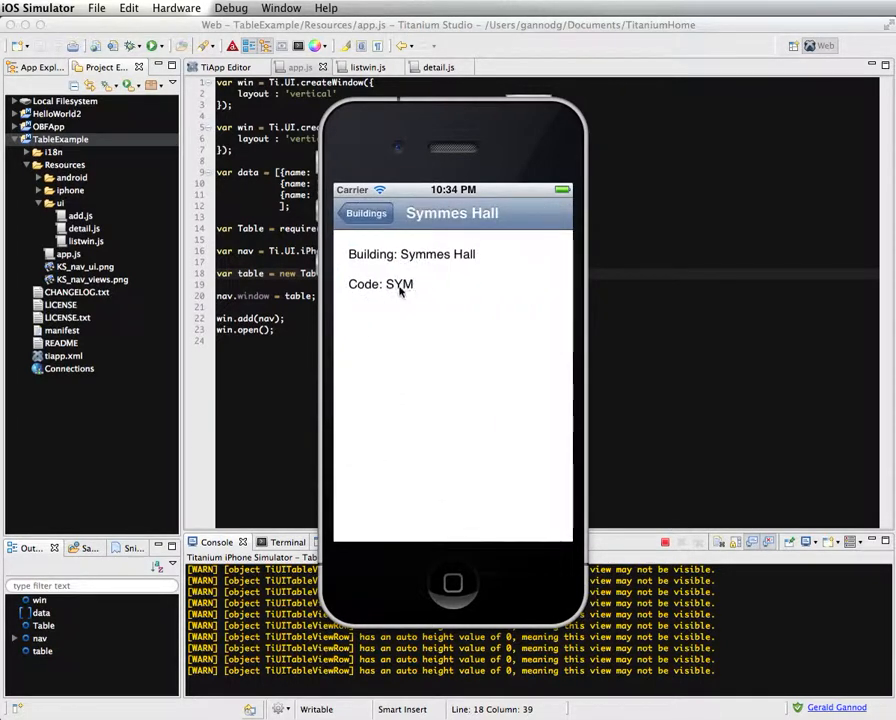
mouse_move(472, 264)
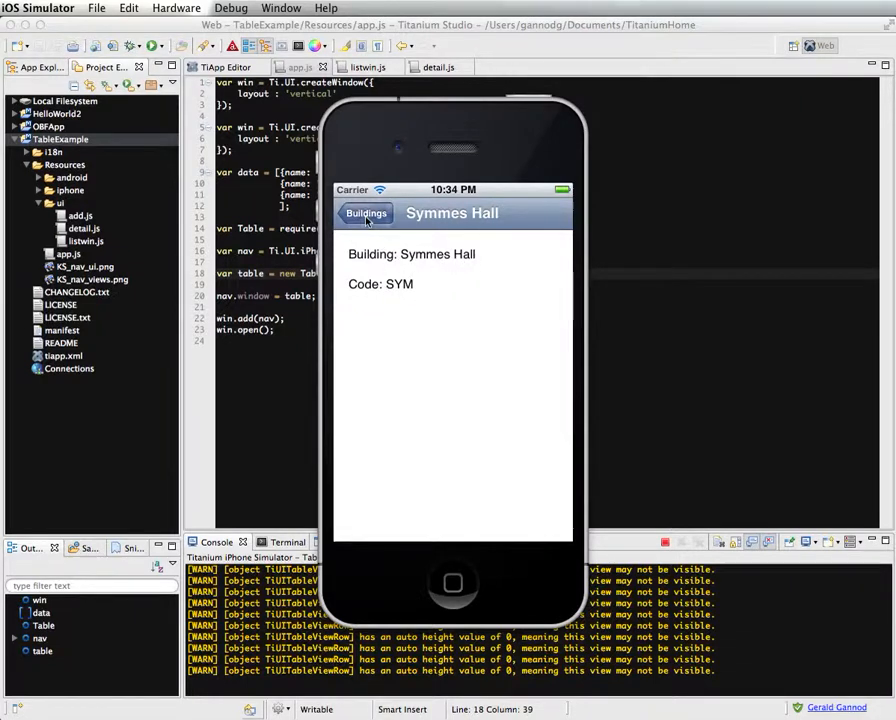
left_click(366, 212)
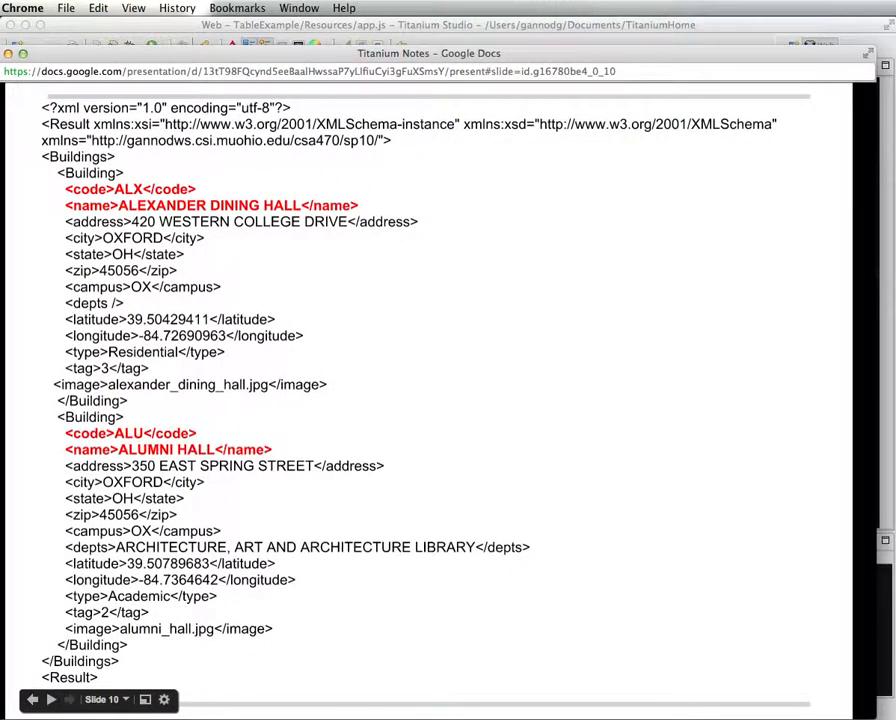
- Return to slide 9, Reading Network Data, with the HTTPClient pattern
left_click(32, 700)
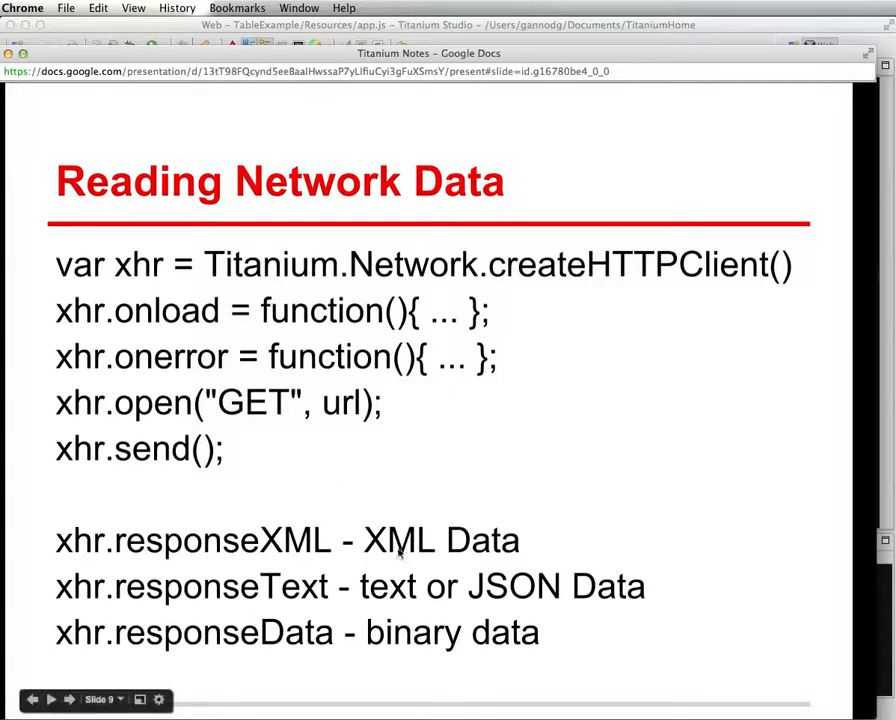
mouse_move(250, 340)
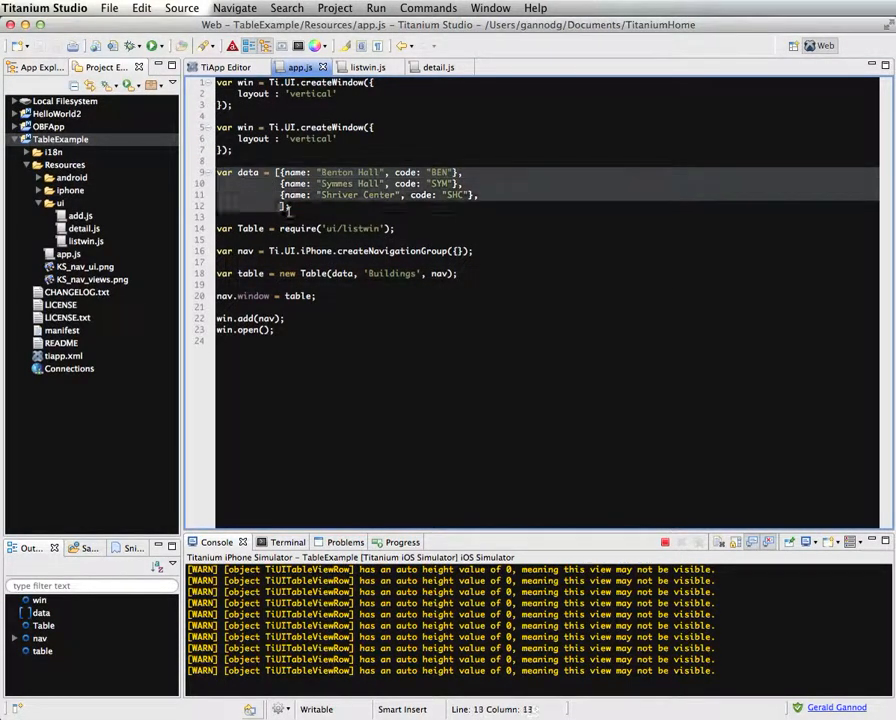
- Delete the hard-coded building entries and declare data = [] in app.js
key("Delete")
type("var")
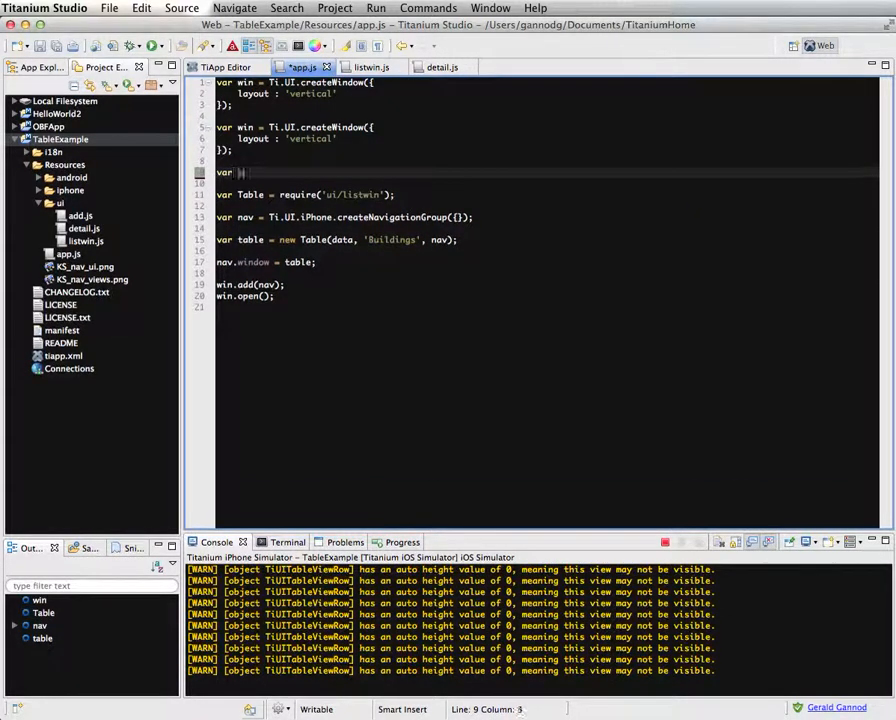
type("data =")
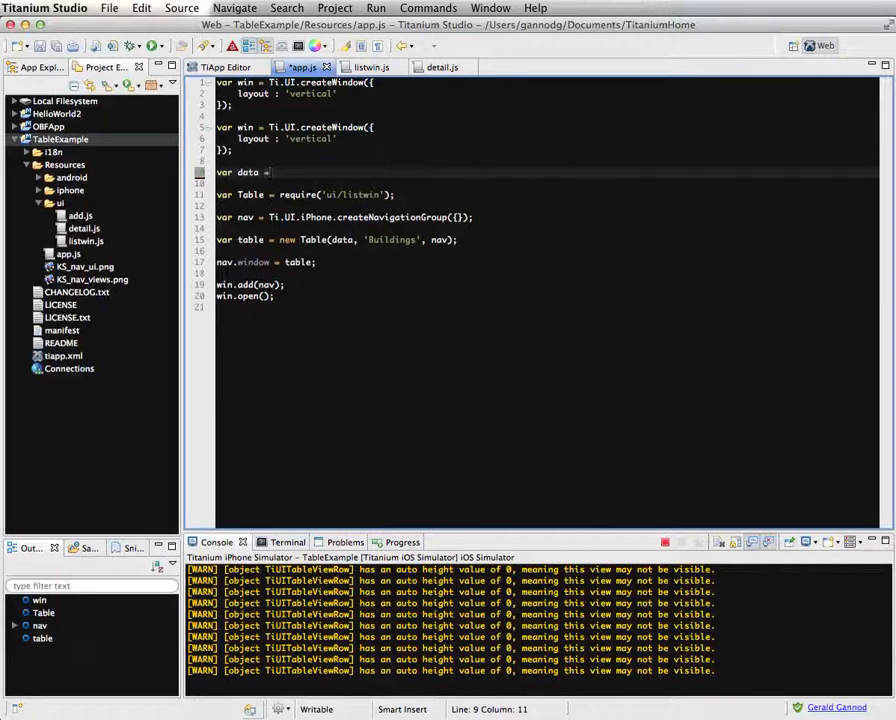
type("[];")
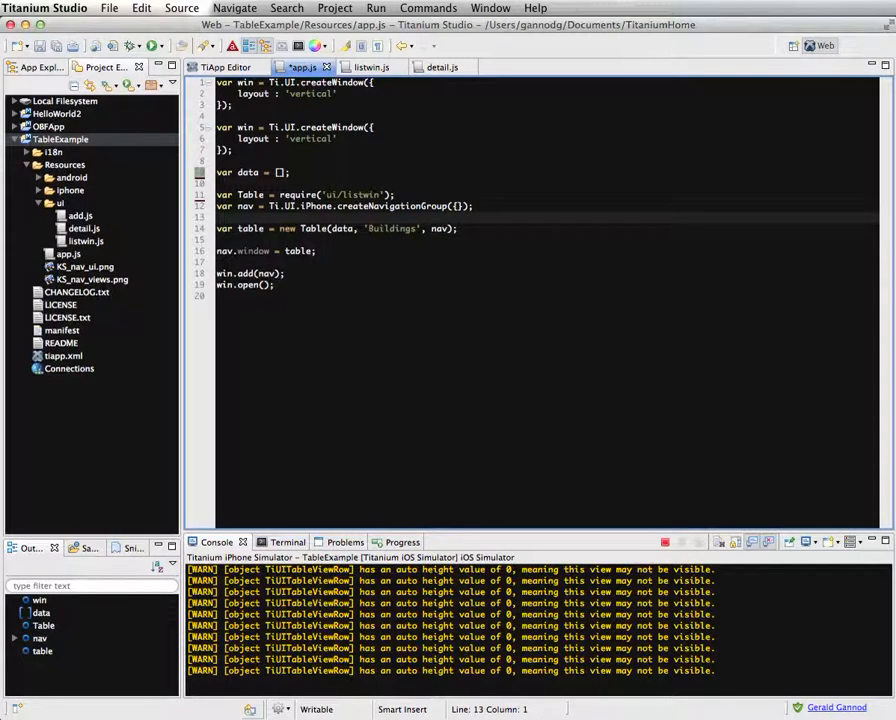
- Add var xhr = Ti.Network.createHTTPClient(); to app.js
key("Return")
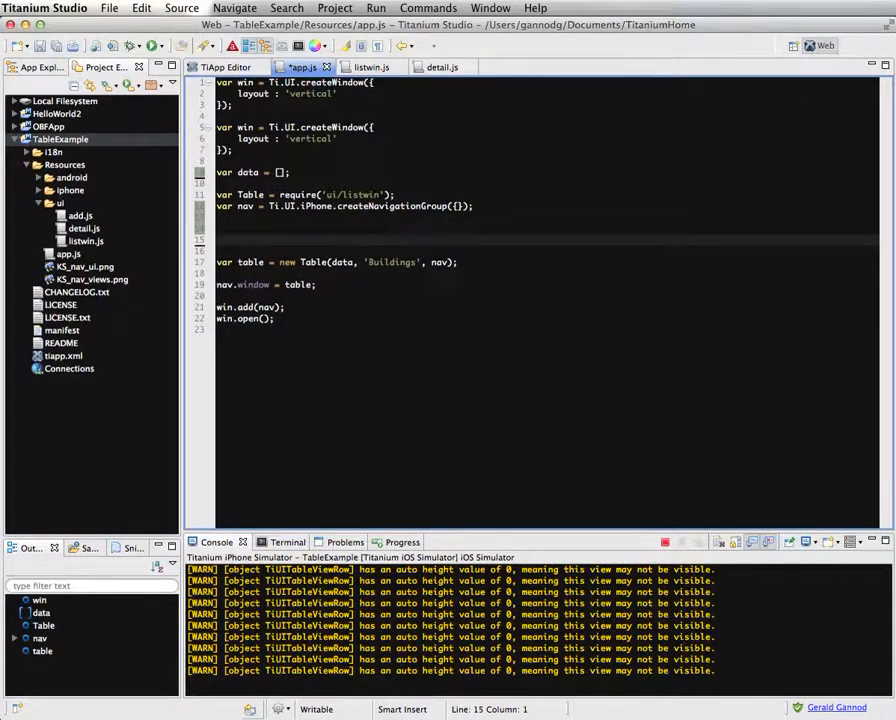
type("var")
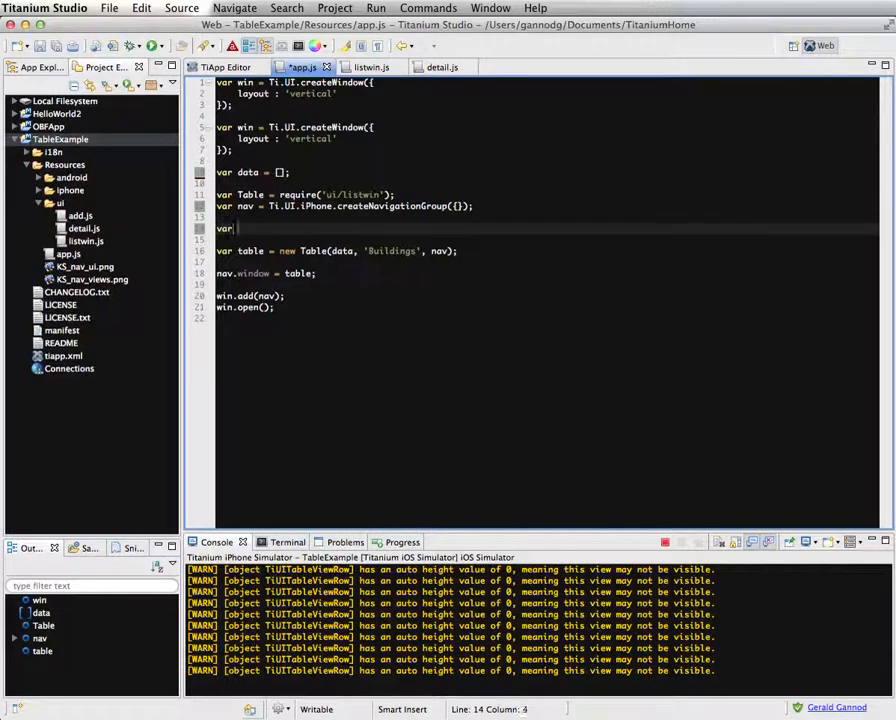
type("xhr = T")
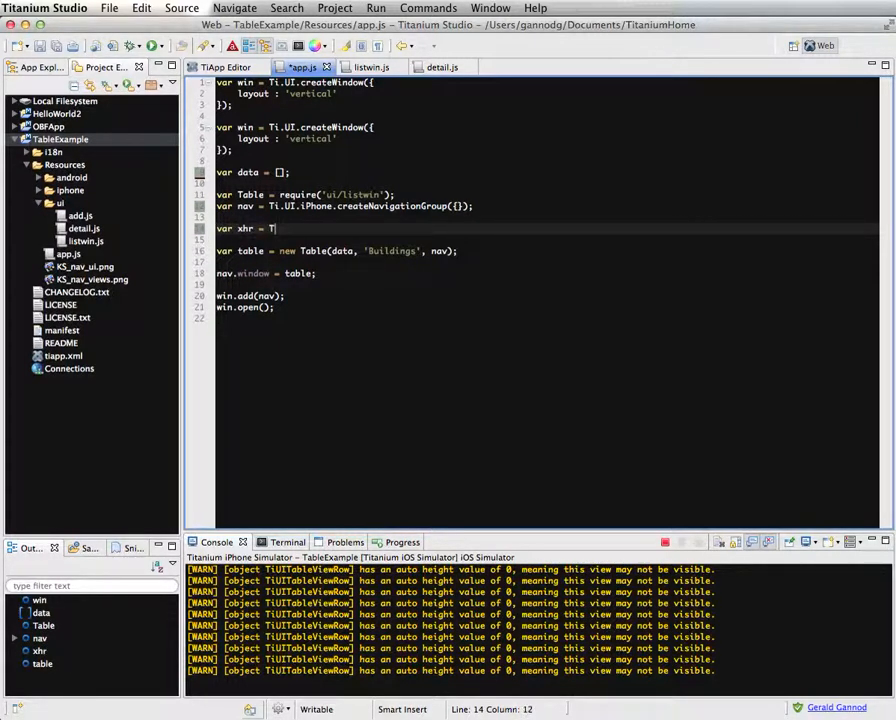
type("i")
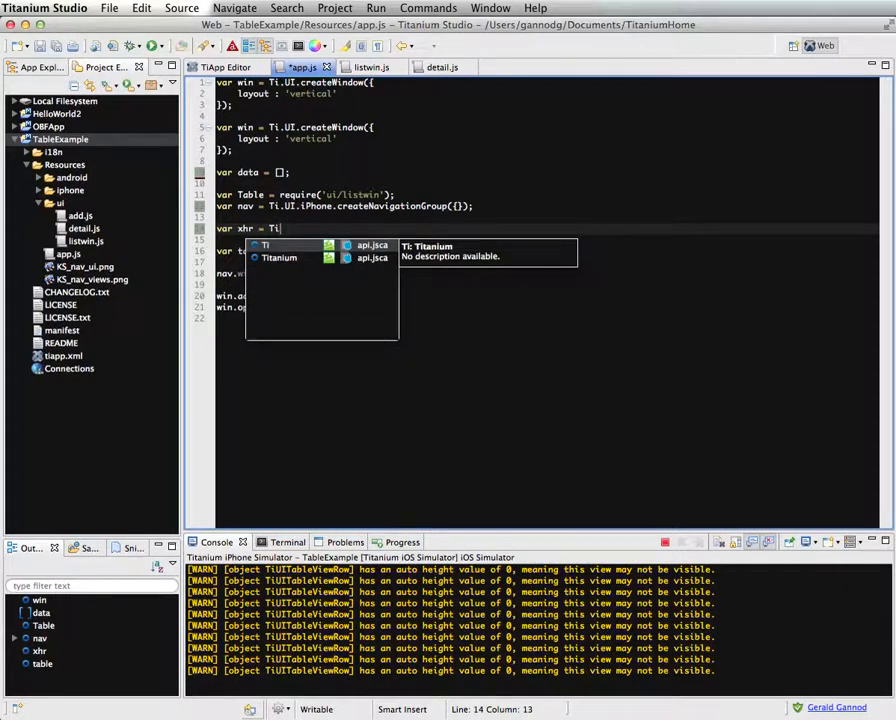
type(".Network")
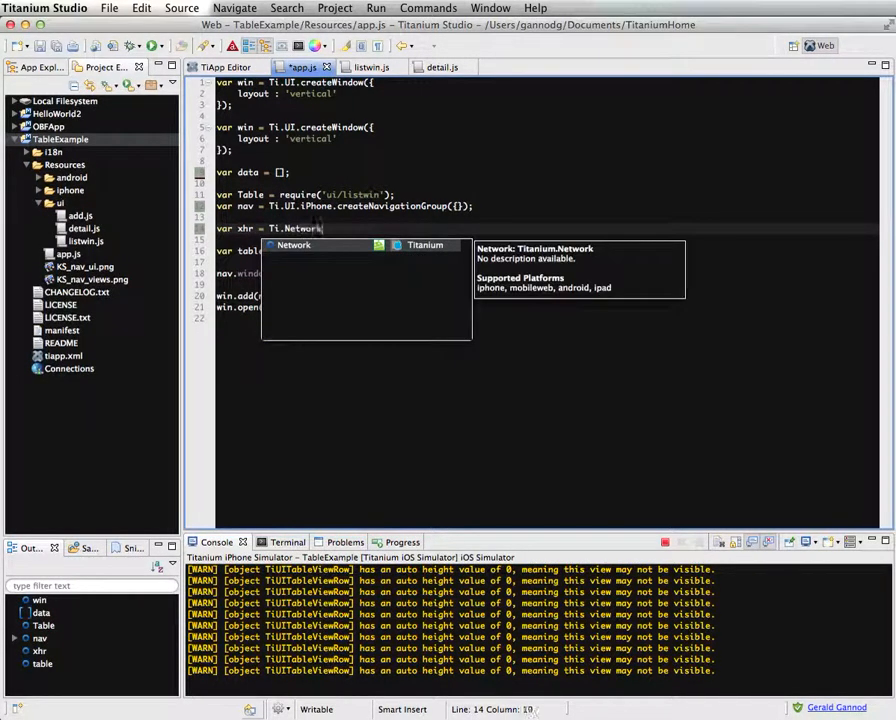
type(".createHTTPClient")
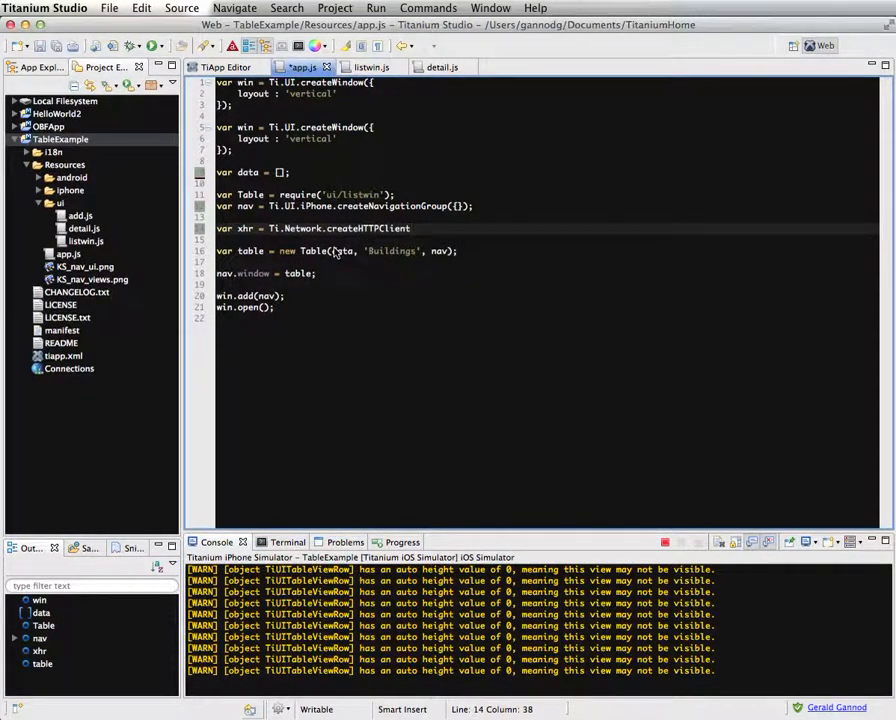
type("();")
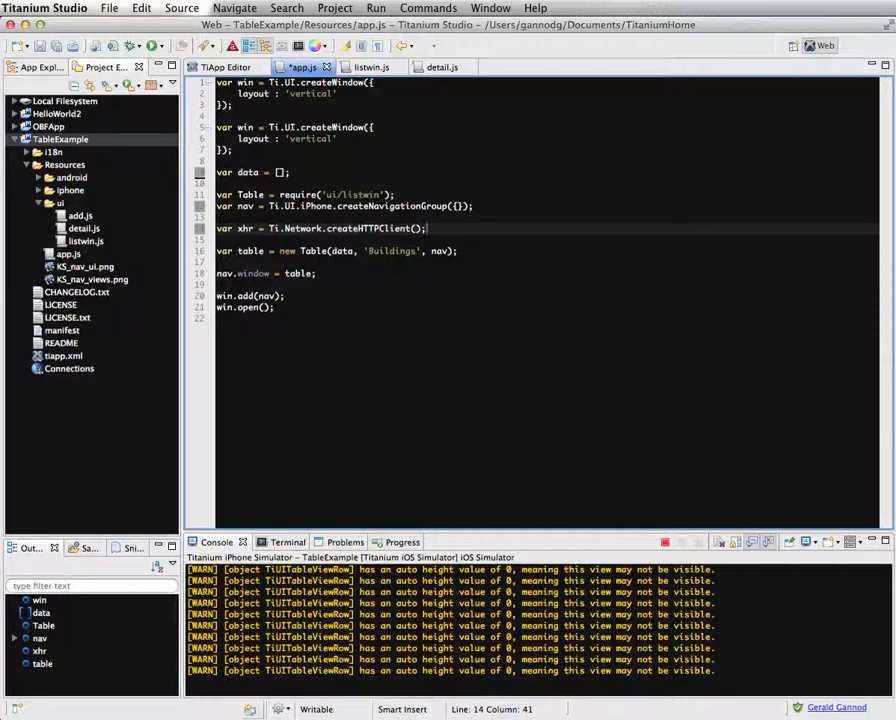
- Add empty xhr.onload = function(){} and xhr.onerror = function(){} handlers
key("Return")
type("xhr.")
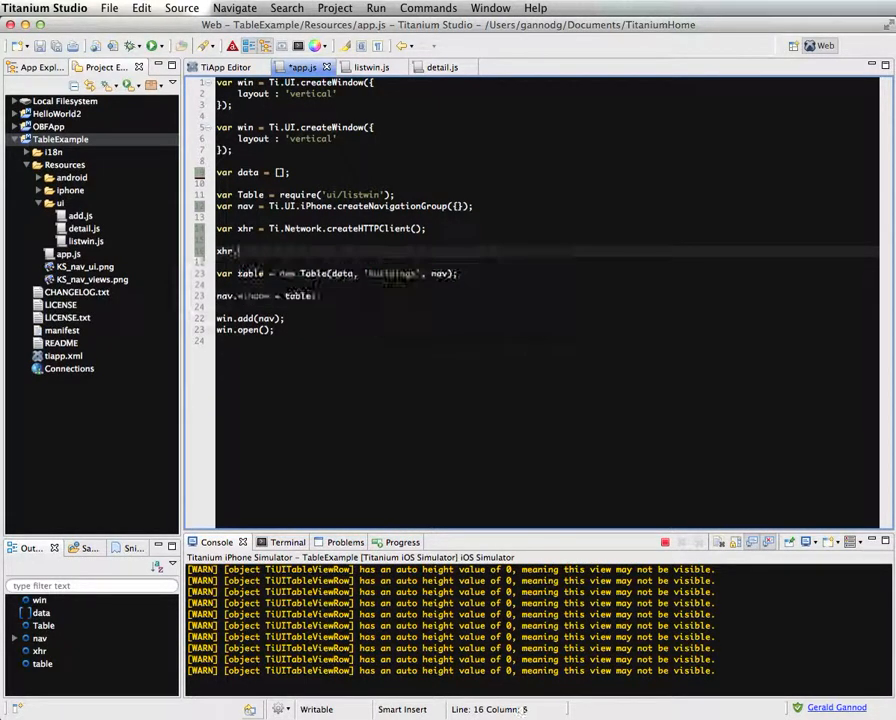
type("onload = func")
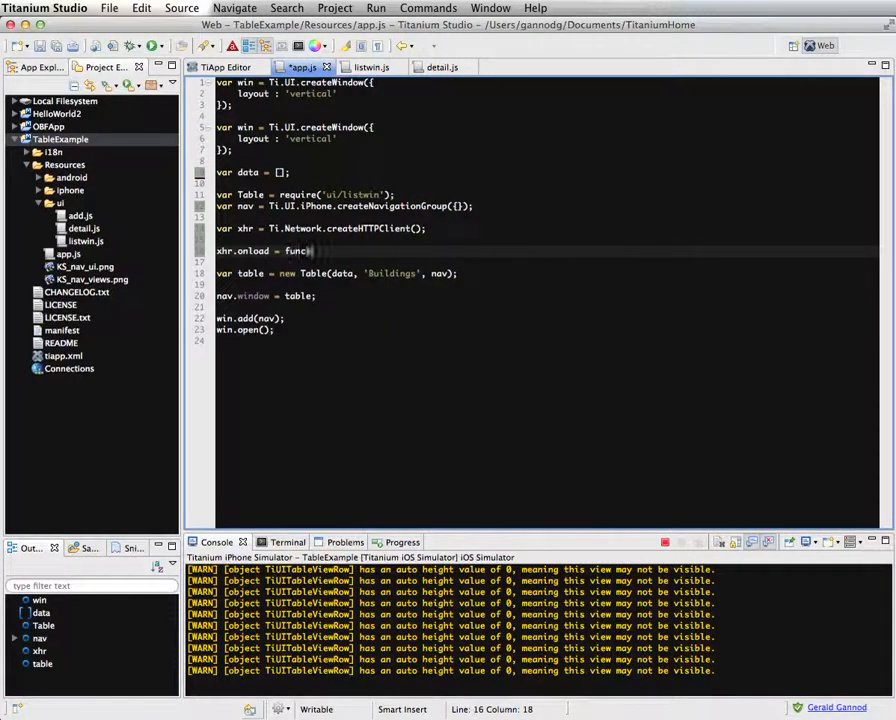
type("tion(){}")
type("xhr.")
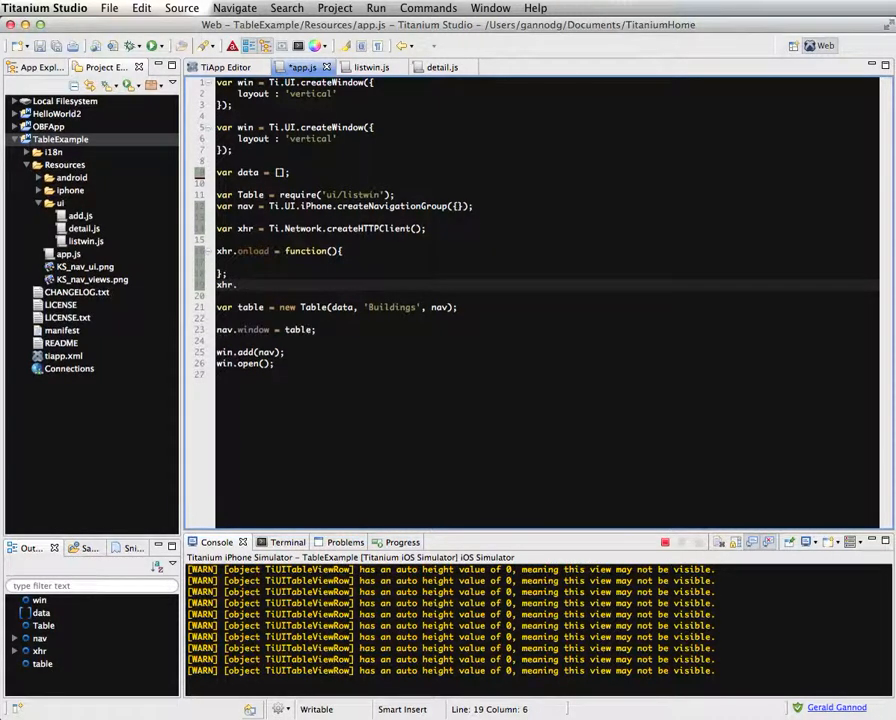
type("onerror")
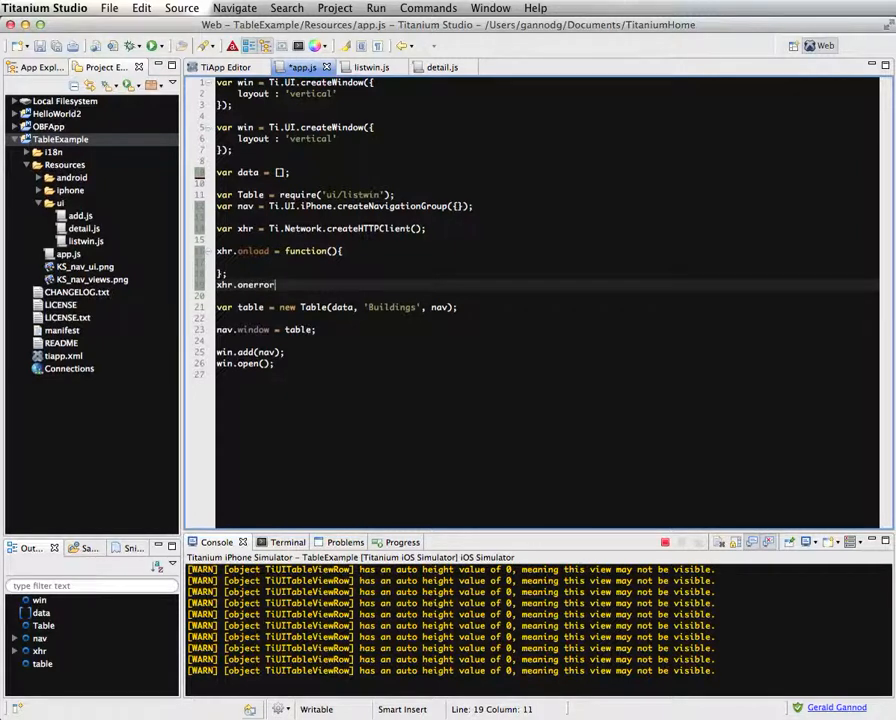
type("= function(){")
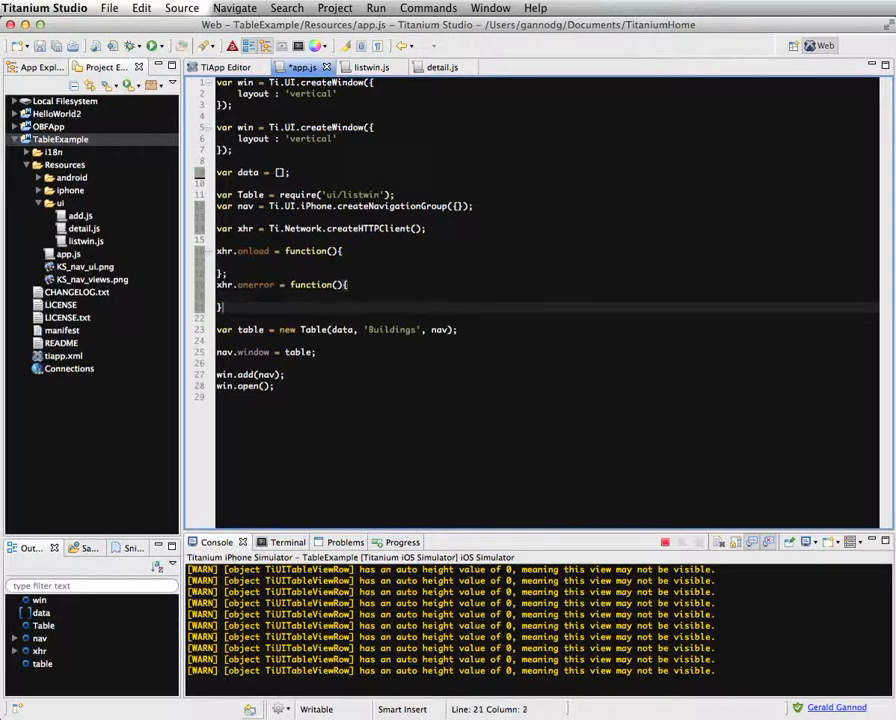
left_click(224, 318)
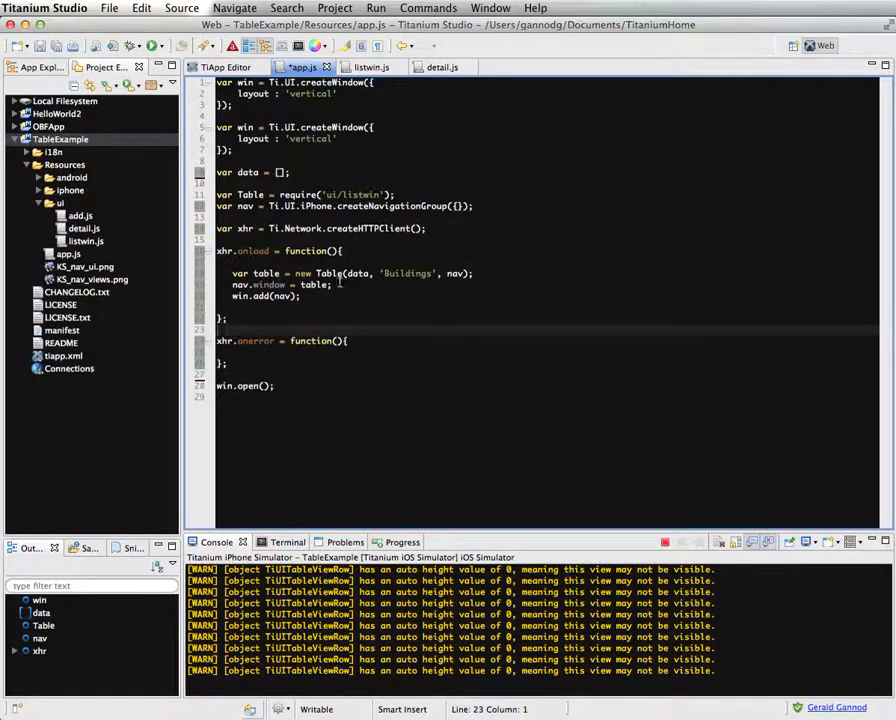
- Add a '// Code for' comment line above the table setup inside xhr.onload
left_click(288, 272)
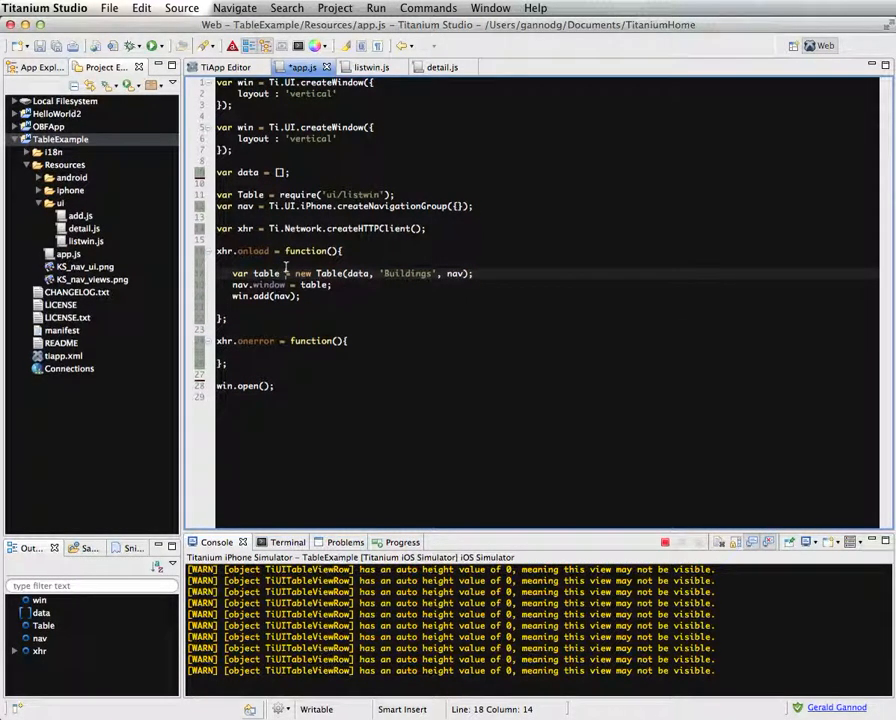
key("Return")
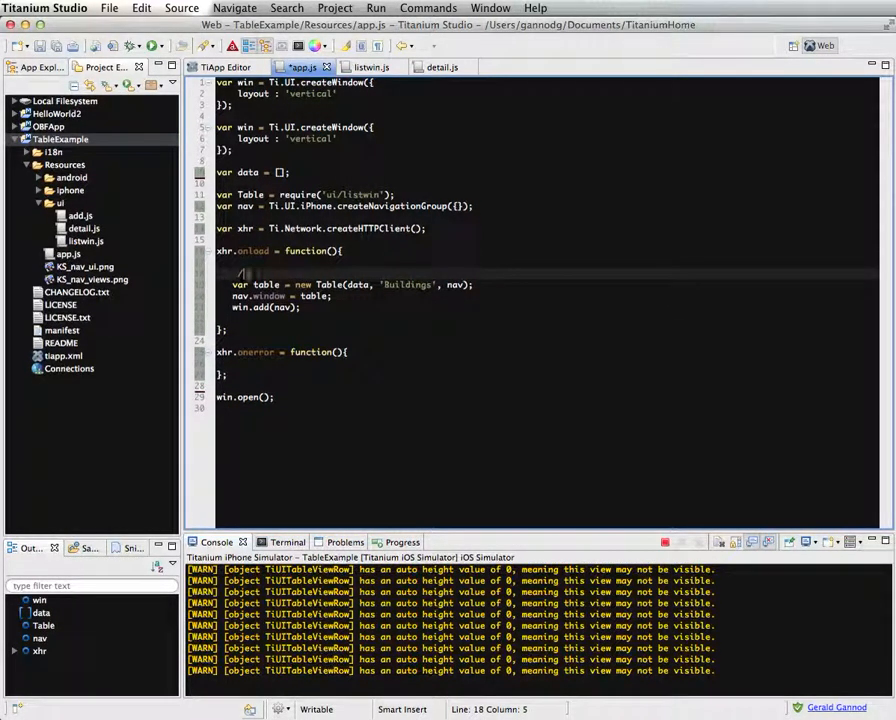
type("// Code for reading the XML data")
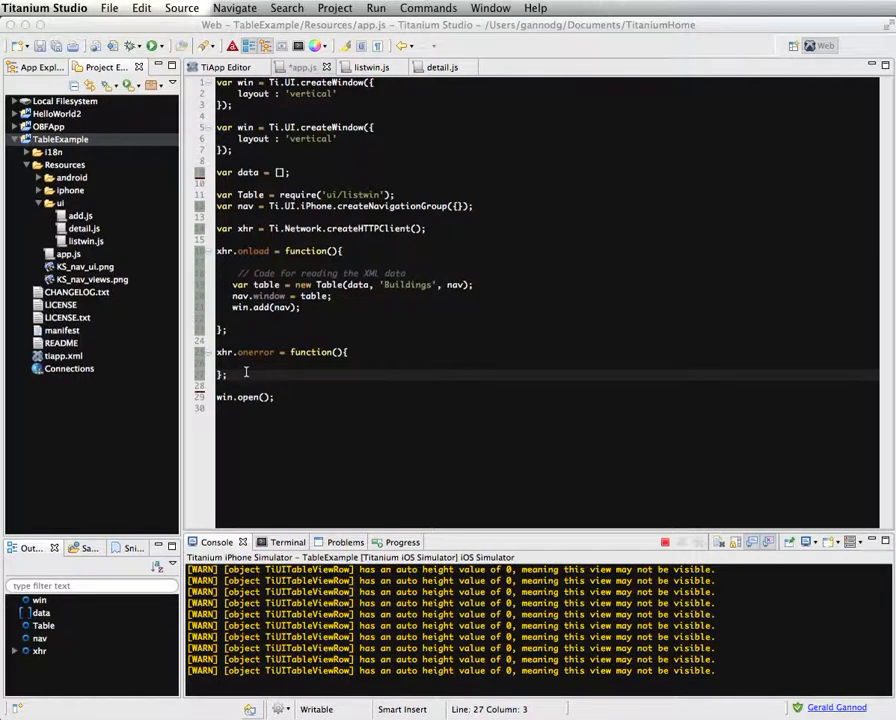
- Make xhr.onerror alert "Error reading data" and begin the xhr.open line
left_click(240, 364)
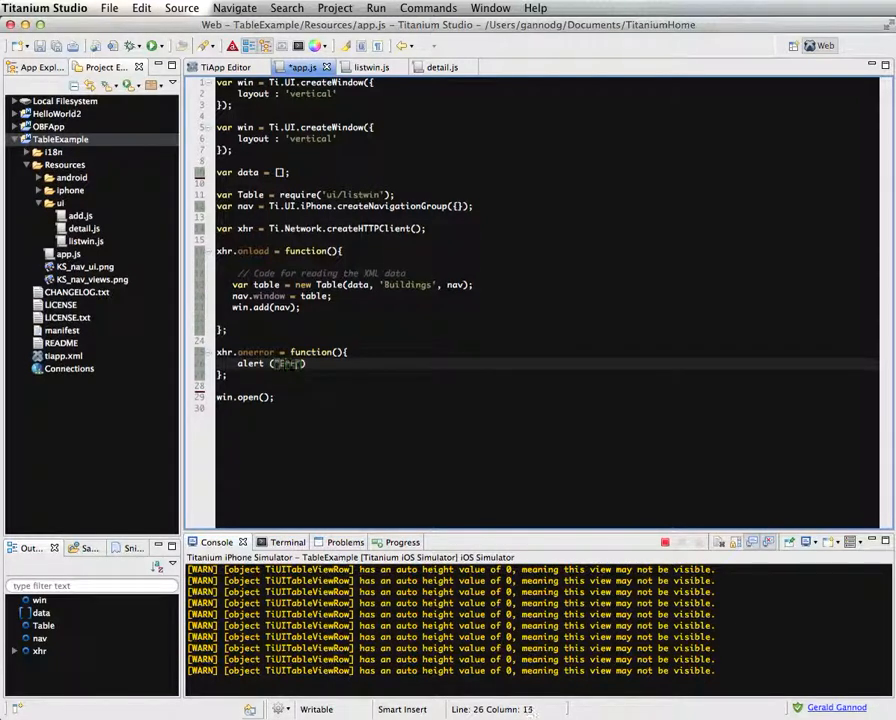
type("Error reading data")
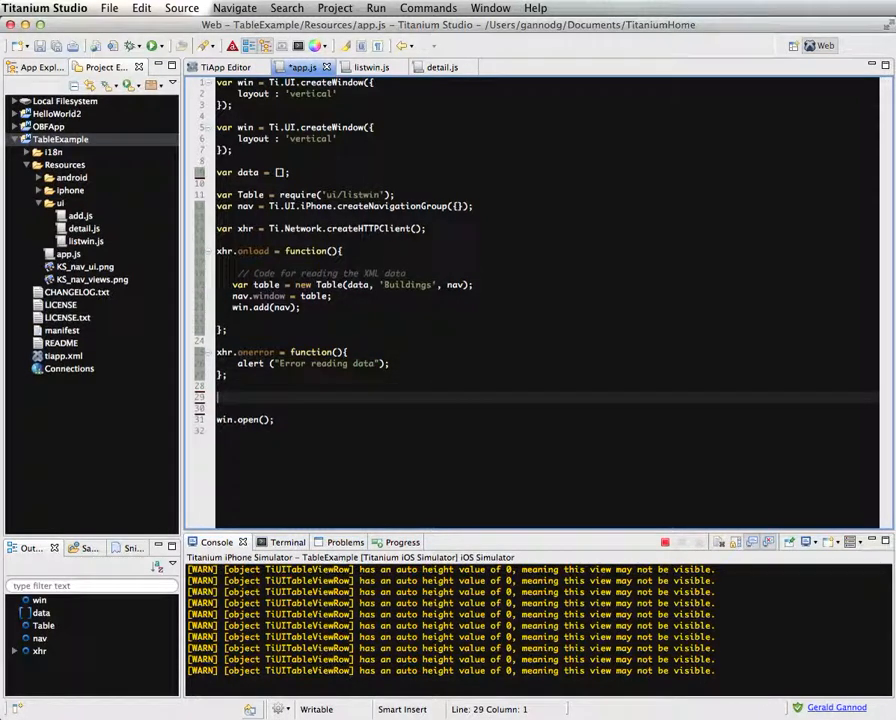
type("xh")
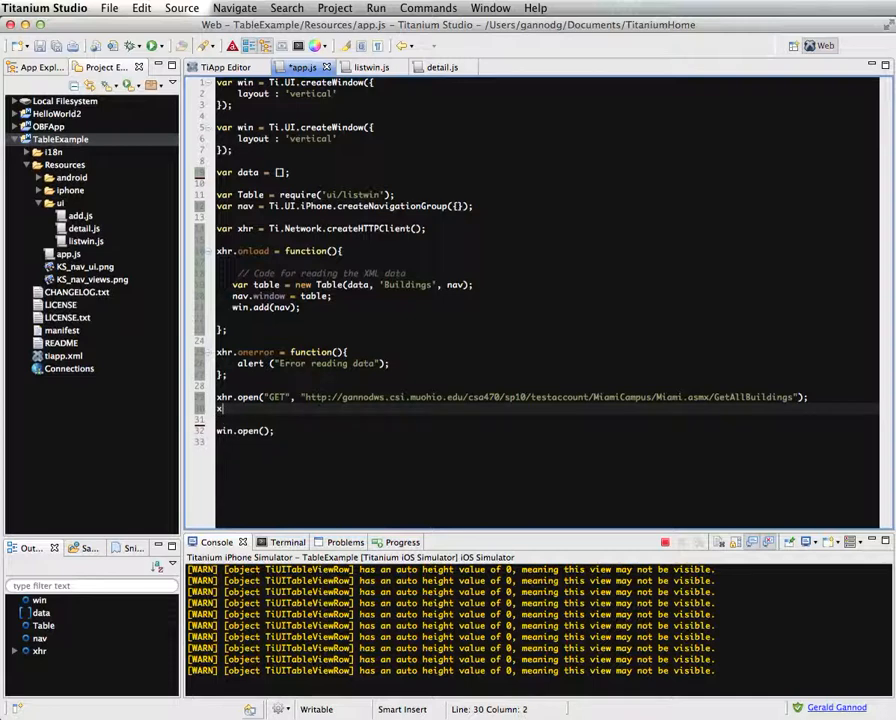
- Add xhr.send() after the GET open to the GetAllBuildings URL
type("hr.send();")
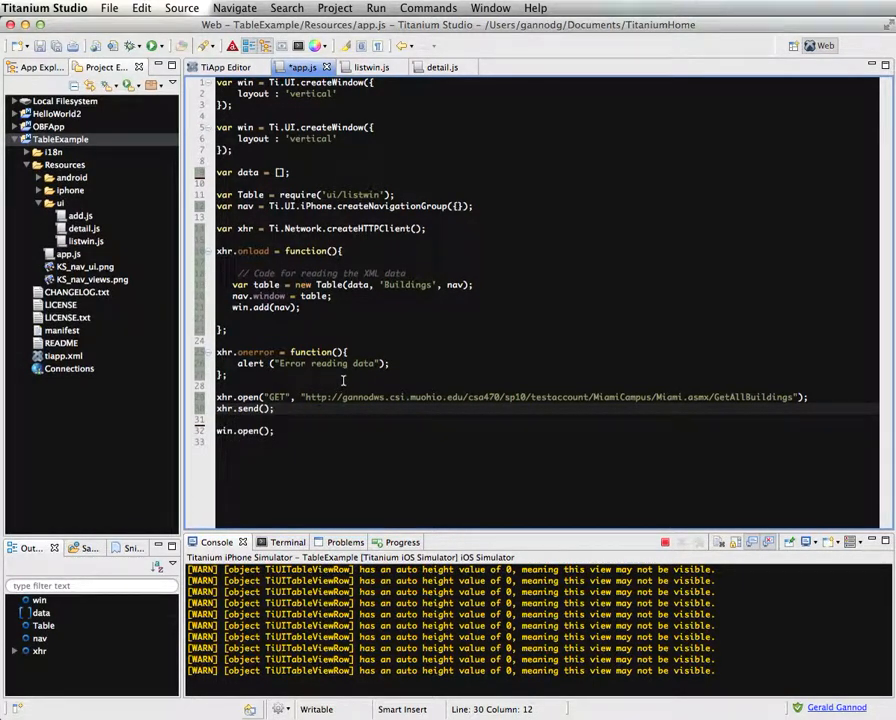
mouse_move(352, 270)
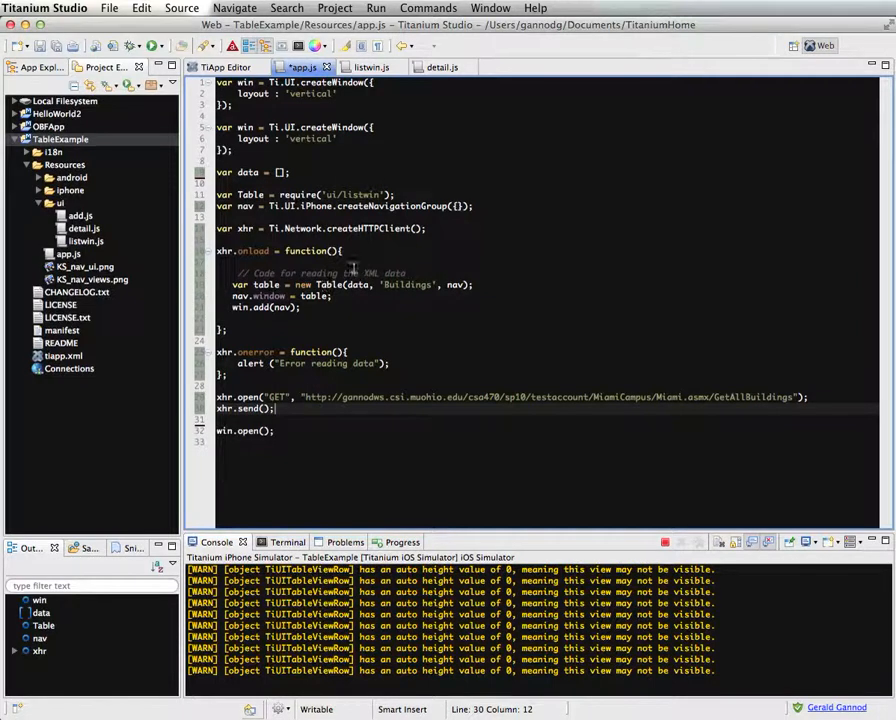